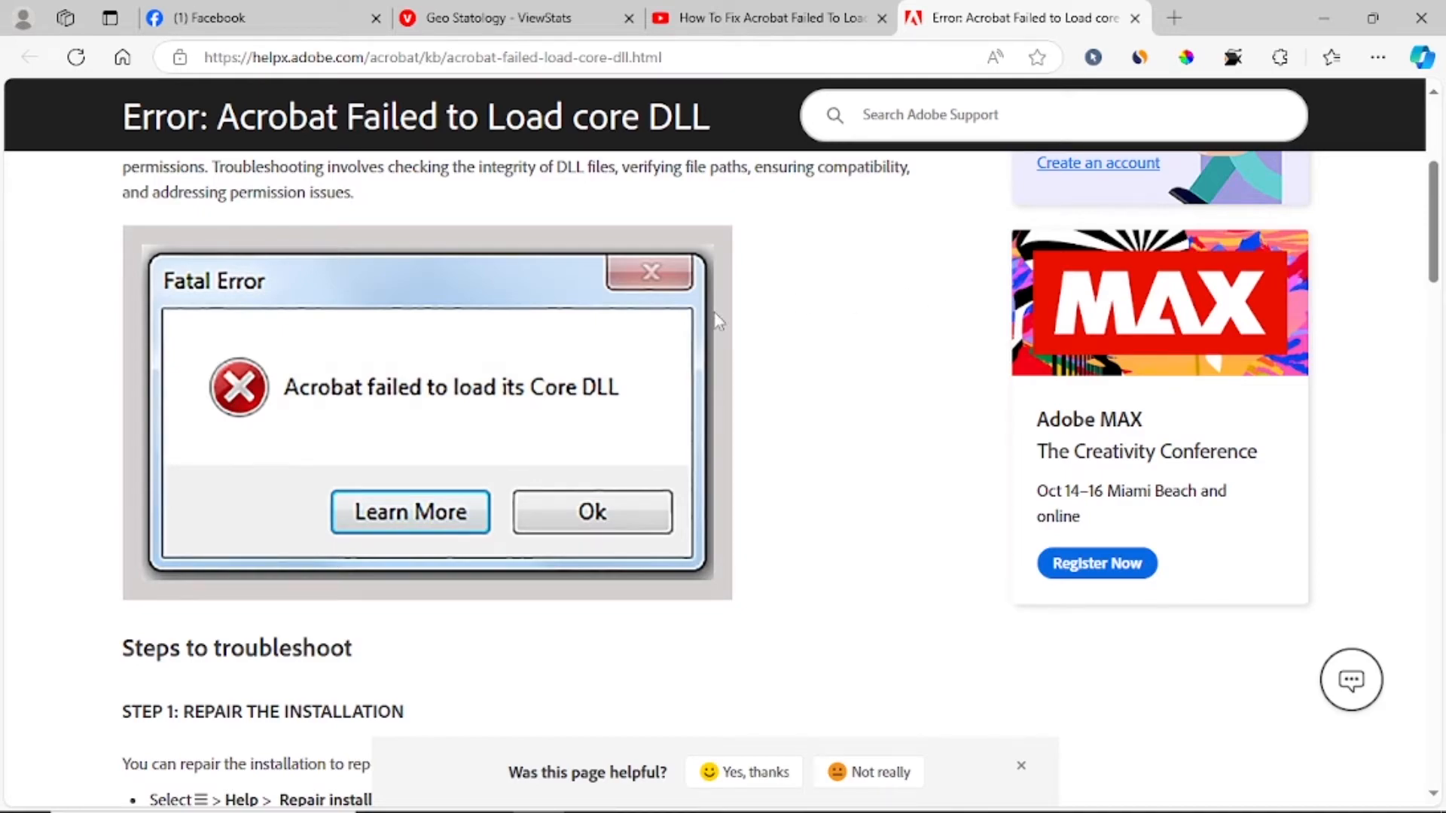
mouse_move(503, 380)
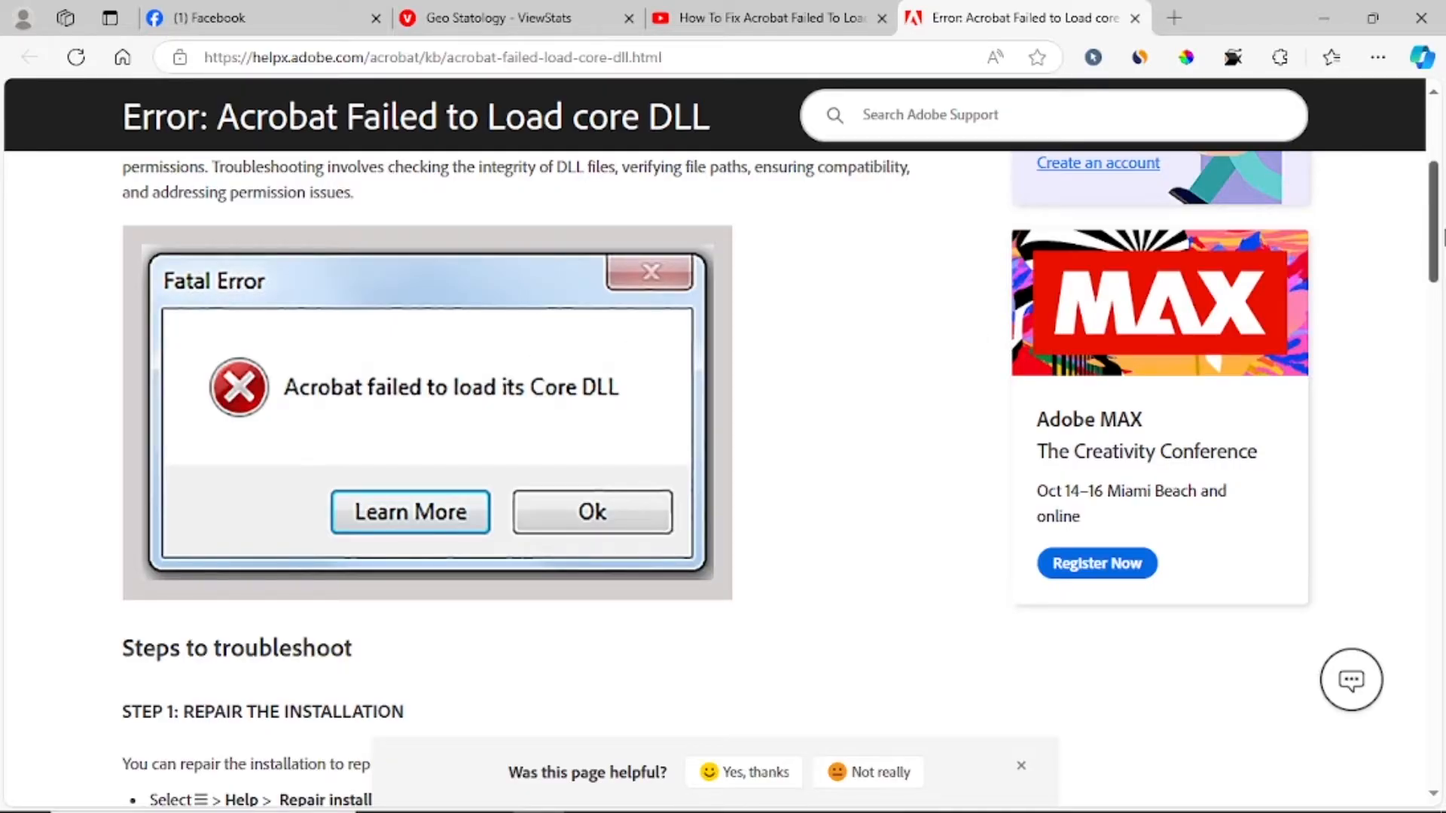
Step: Scroll the core DLL error article down to Step 1 (repair installation) and Step 2 (disable protected mode)
scroll("down", 3)
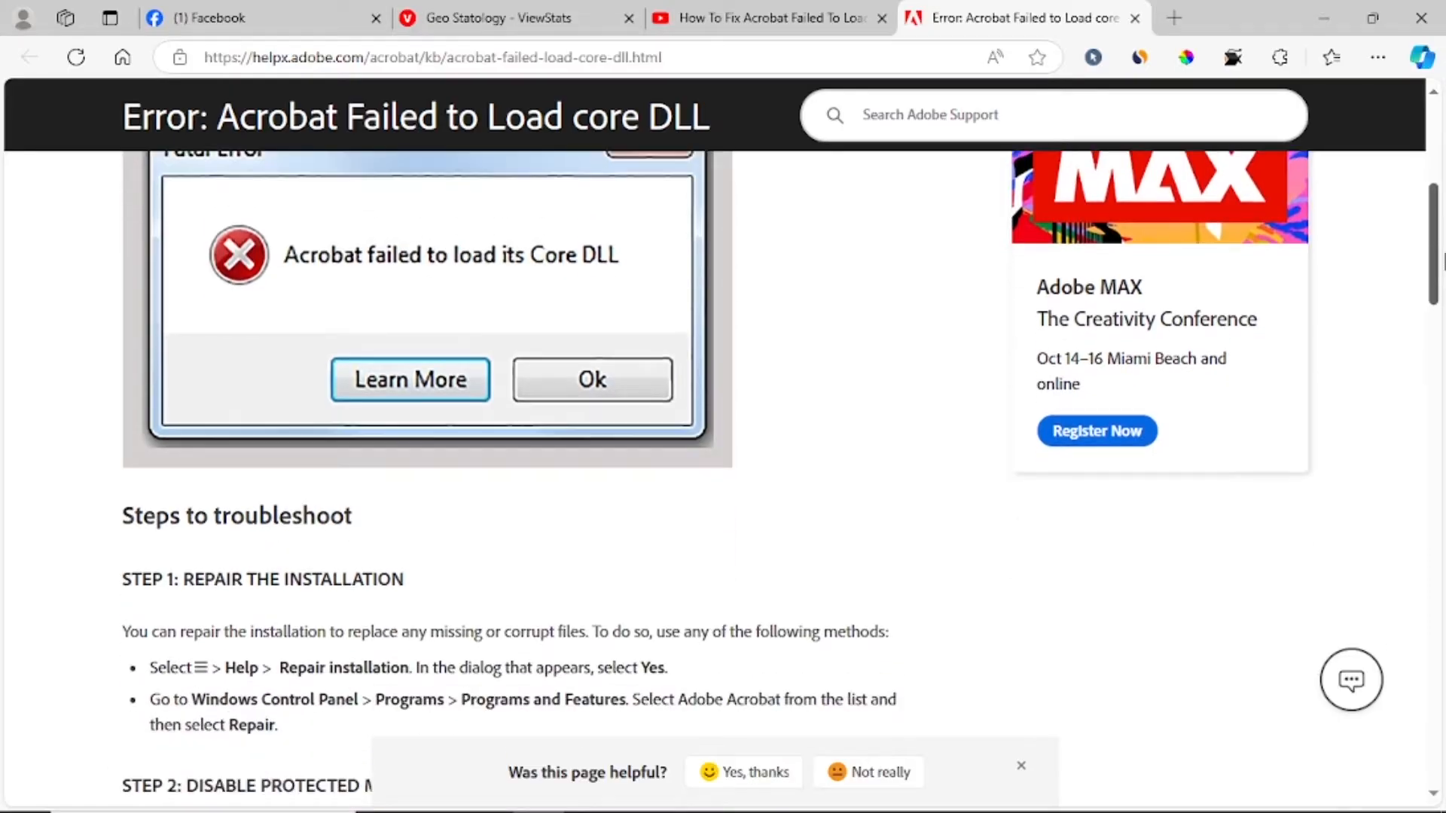
scroll("down", 3)
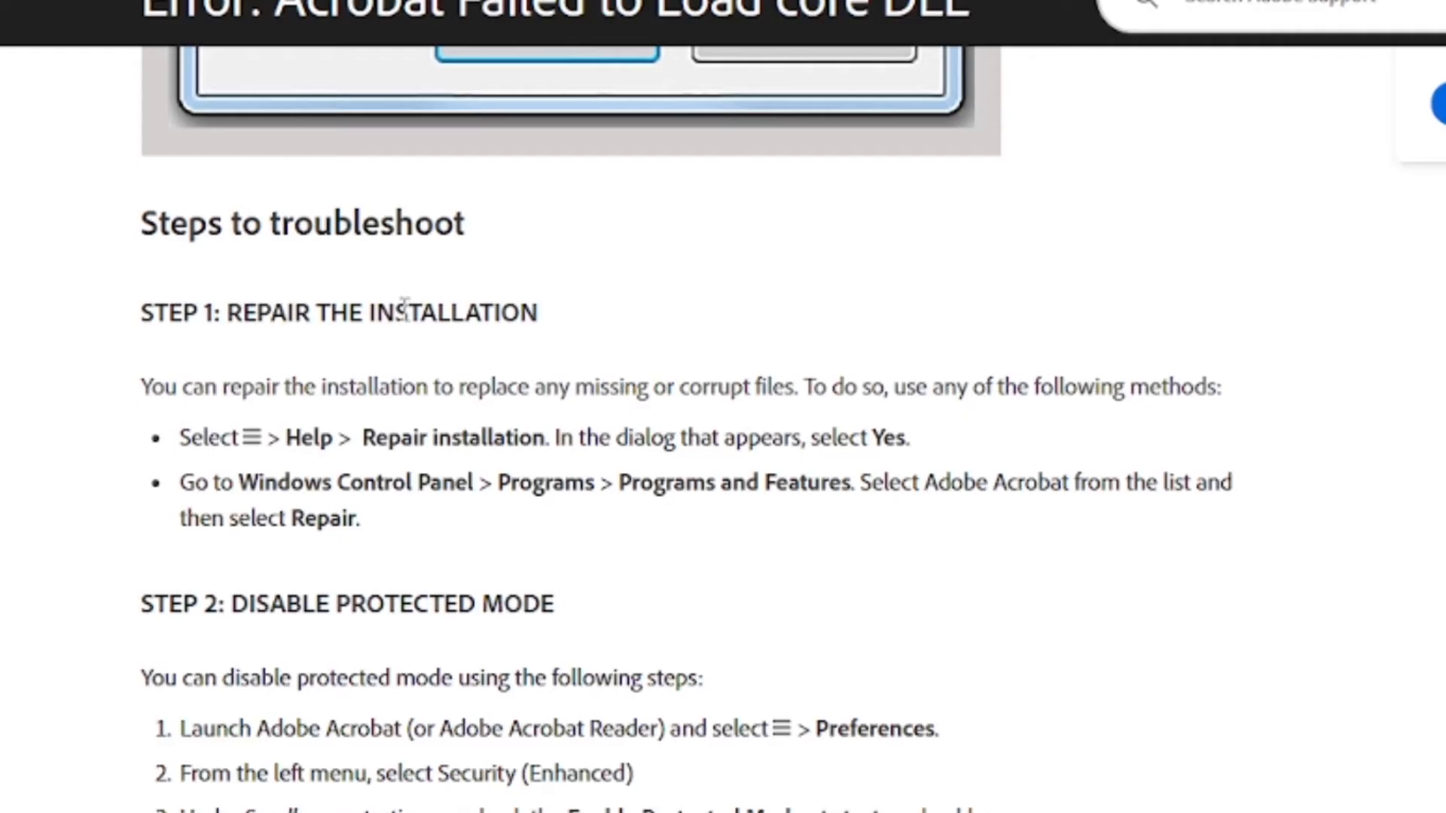
mouse_move(487, 391)
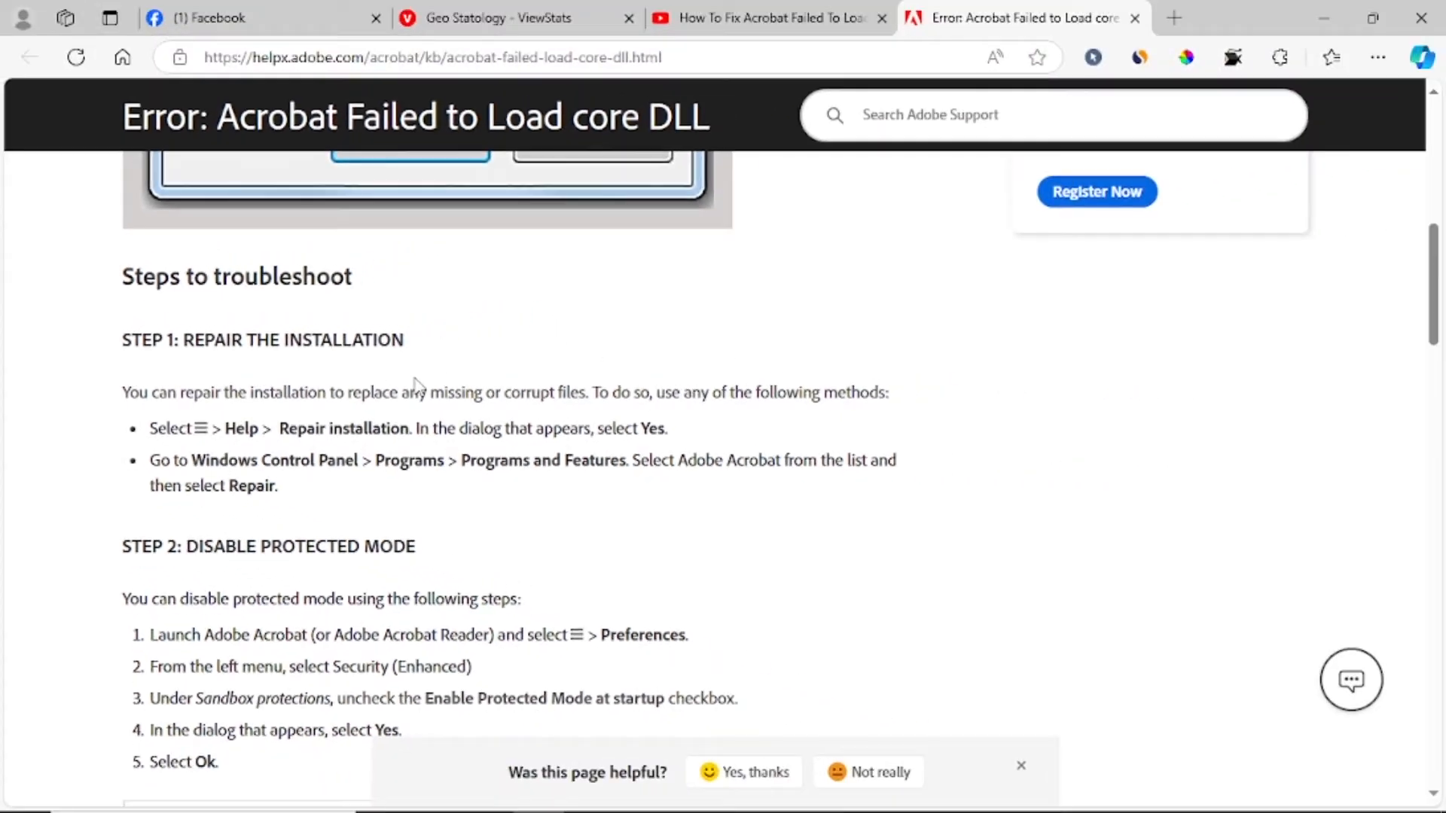
Step: Launch Control Panel from Start search 'contr' and reach the Programs and Features installed-programs list
left_click(22, 787)
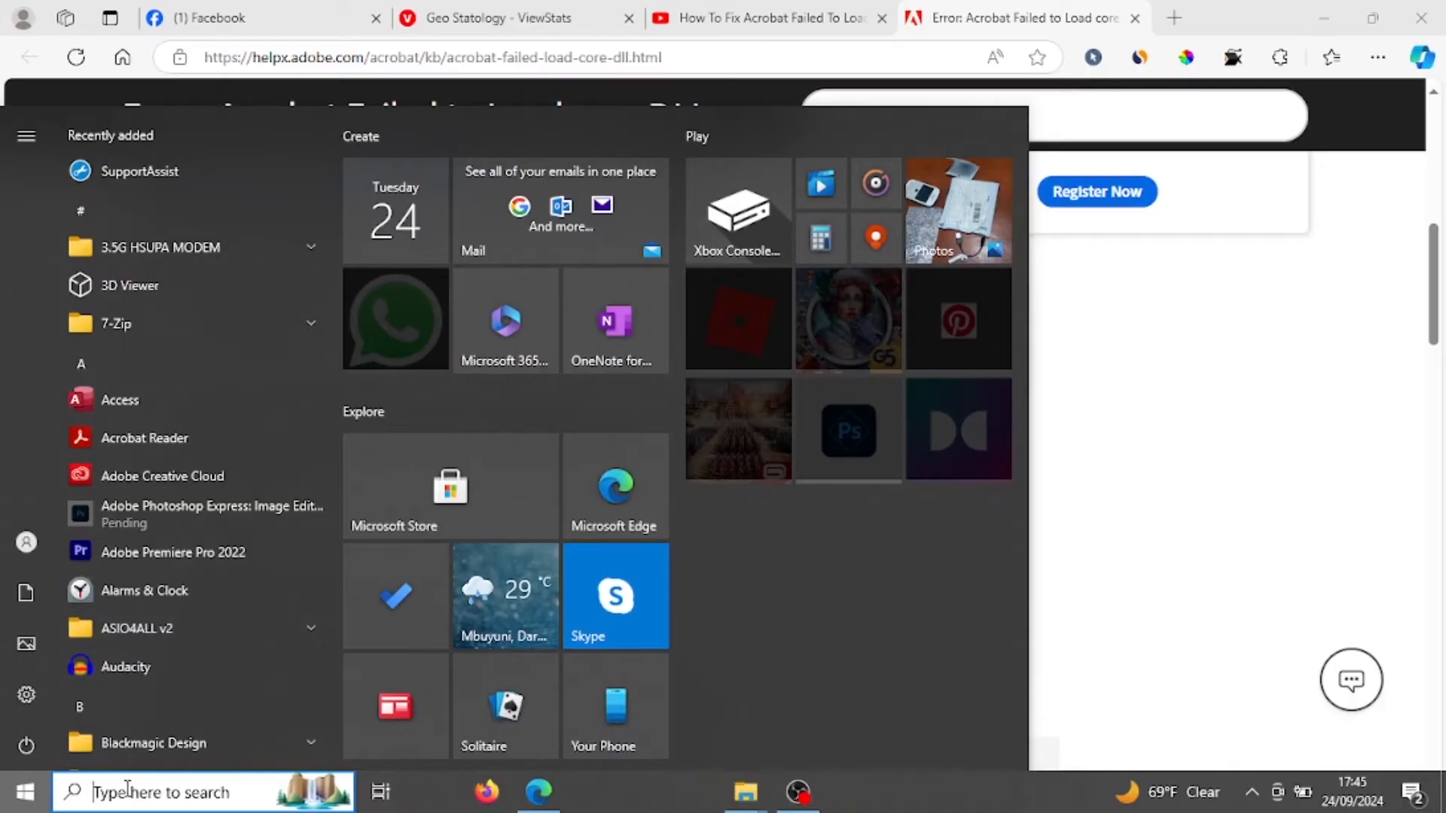
type("control")
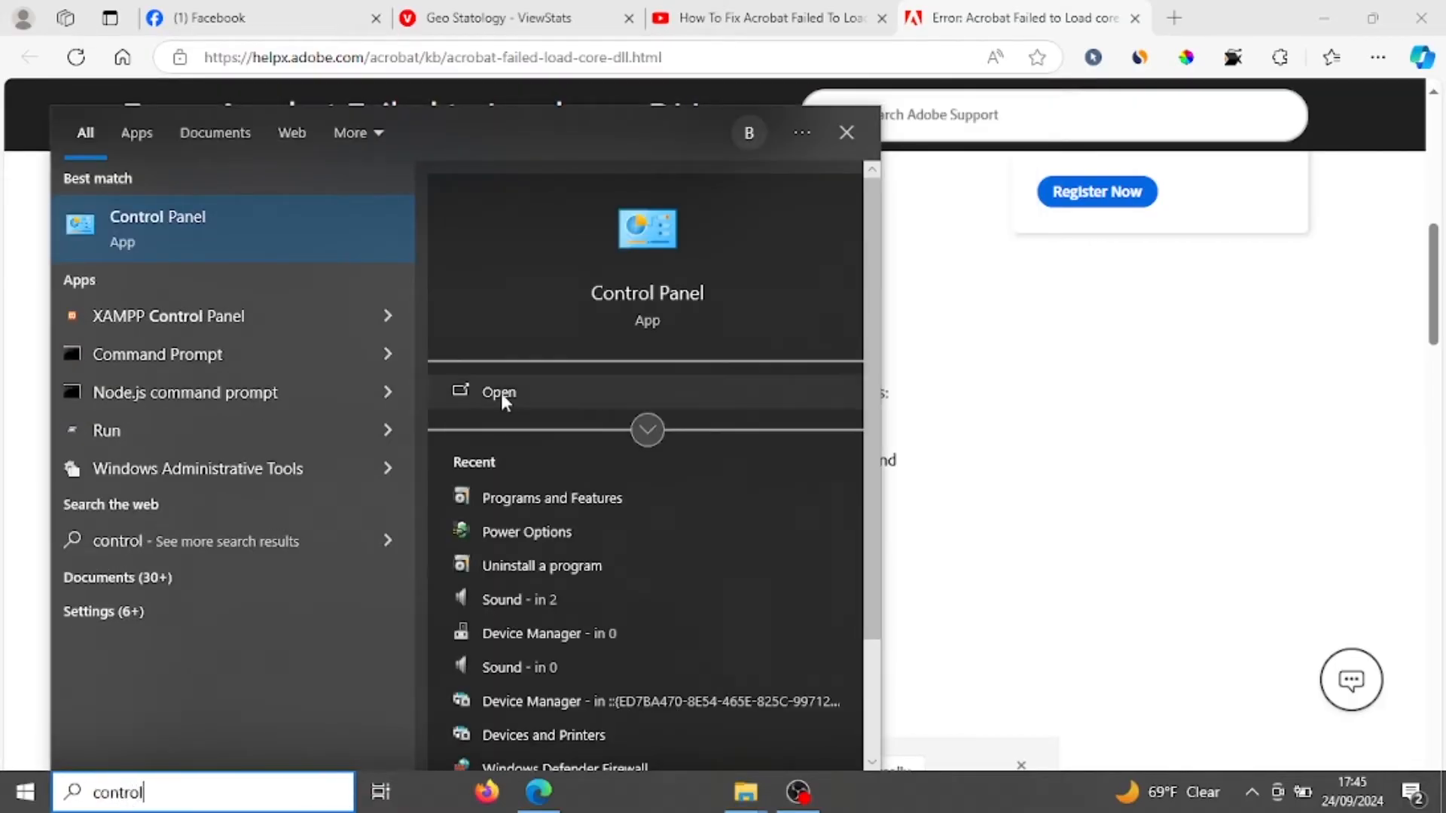
left_click(499, 392)
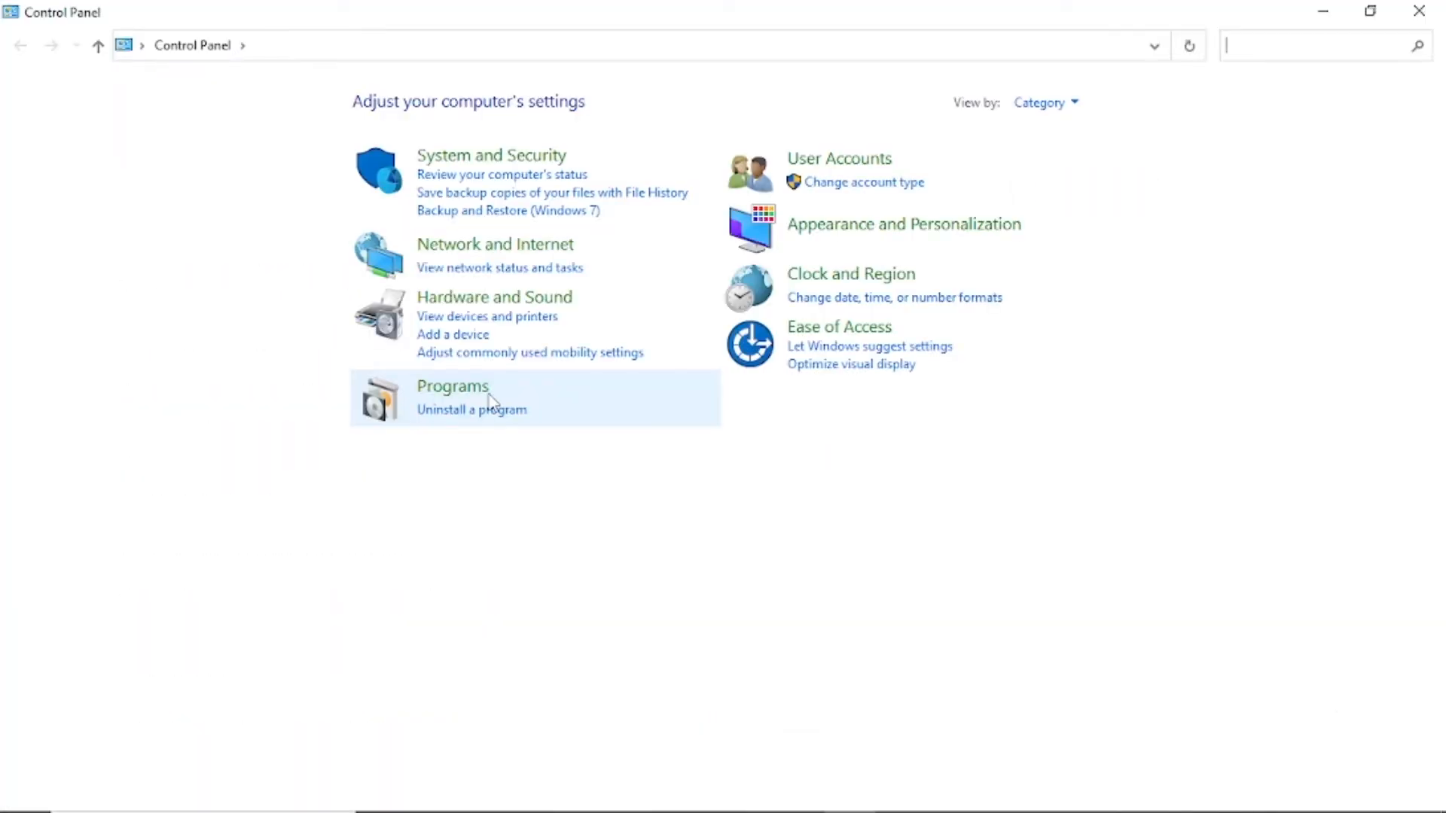
left_click(452, 385)
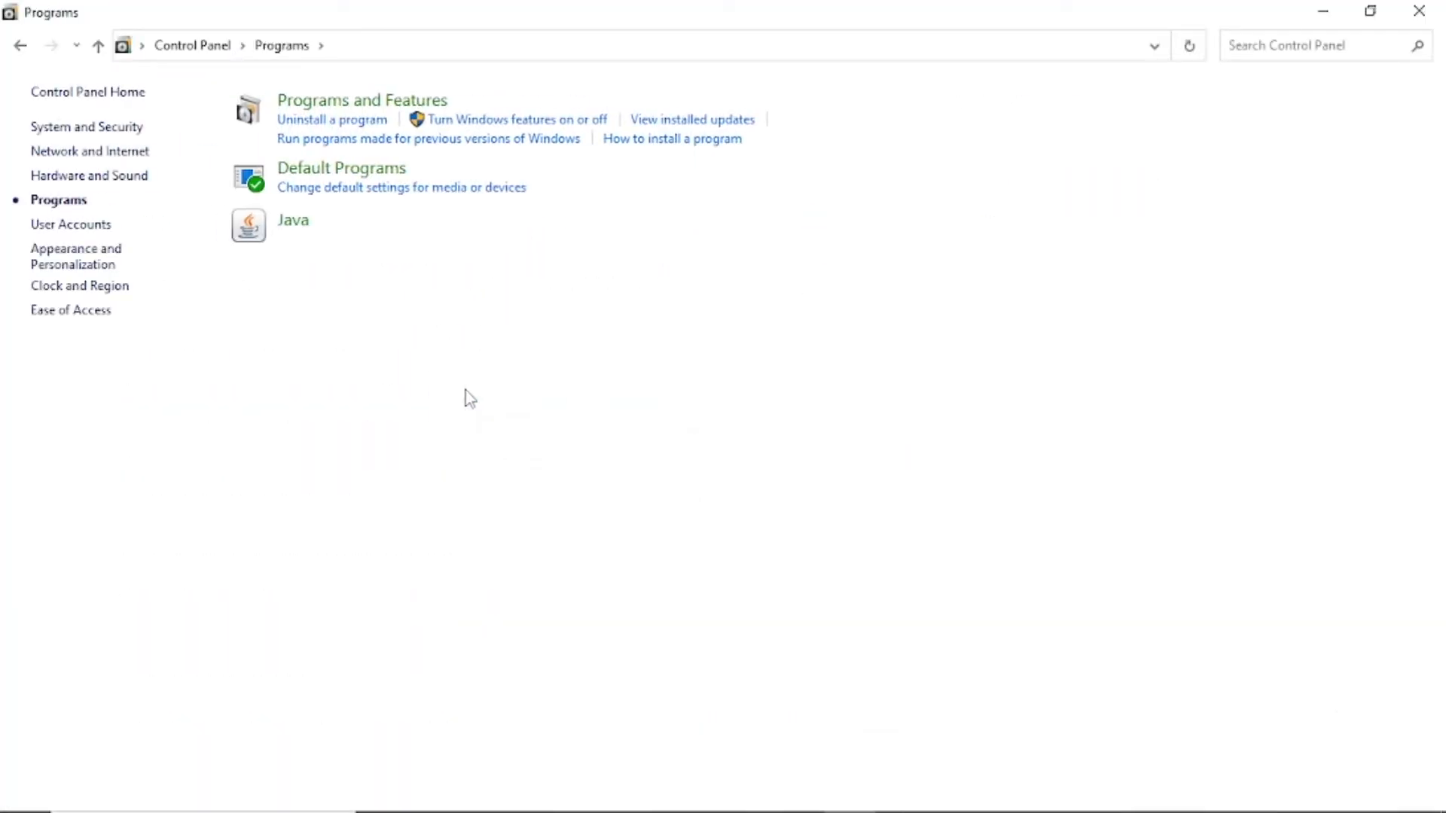
mouse_move(337, 109)
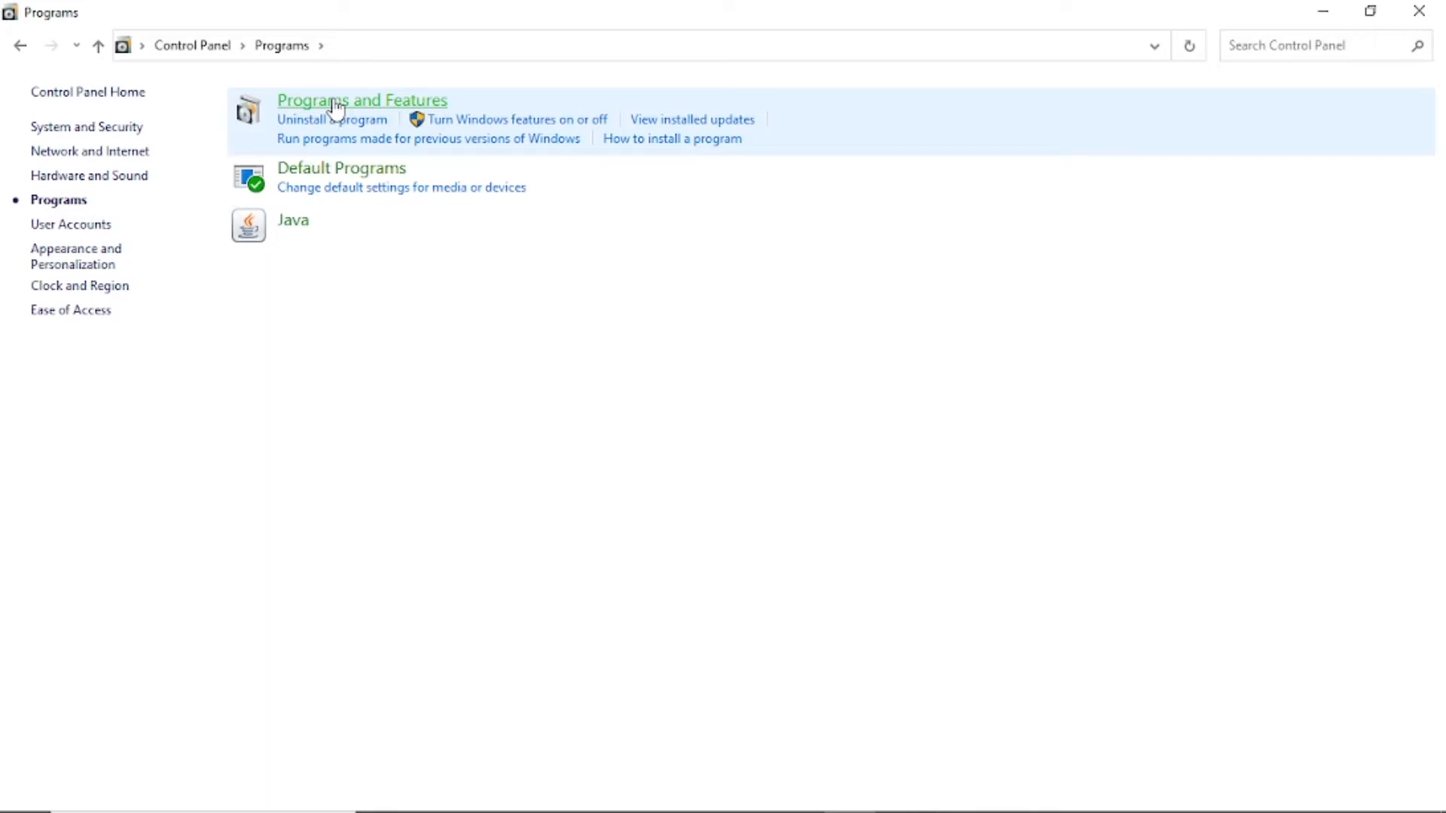
left_click(362, 100)
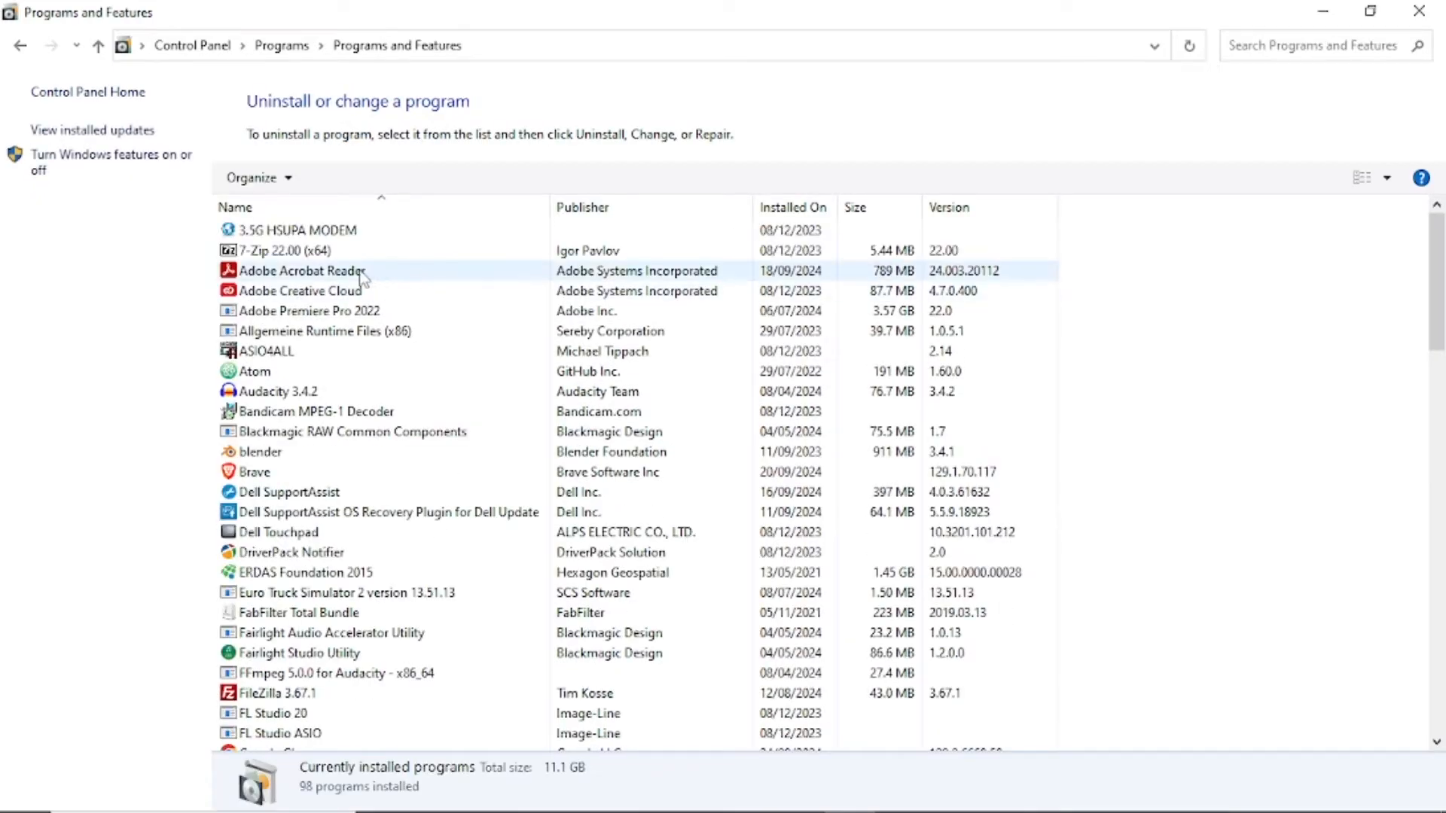
Step: Select Adobe Acrobat Reader in the list to bring up its maintenance setup with 'Repair installation errors' chosen
left_click(301, 271)
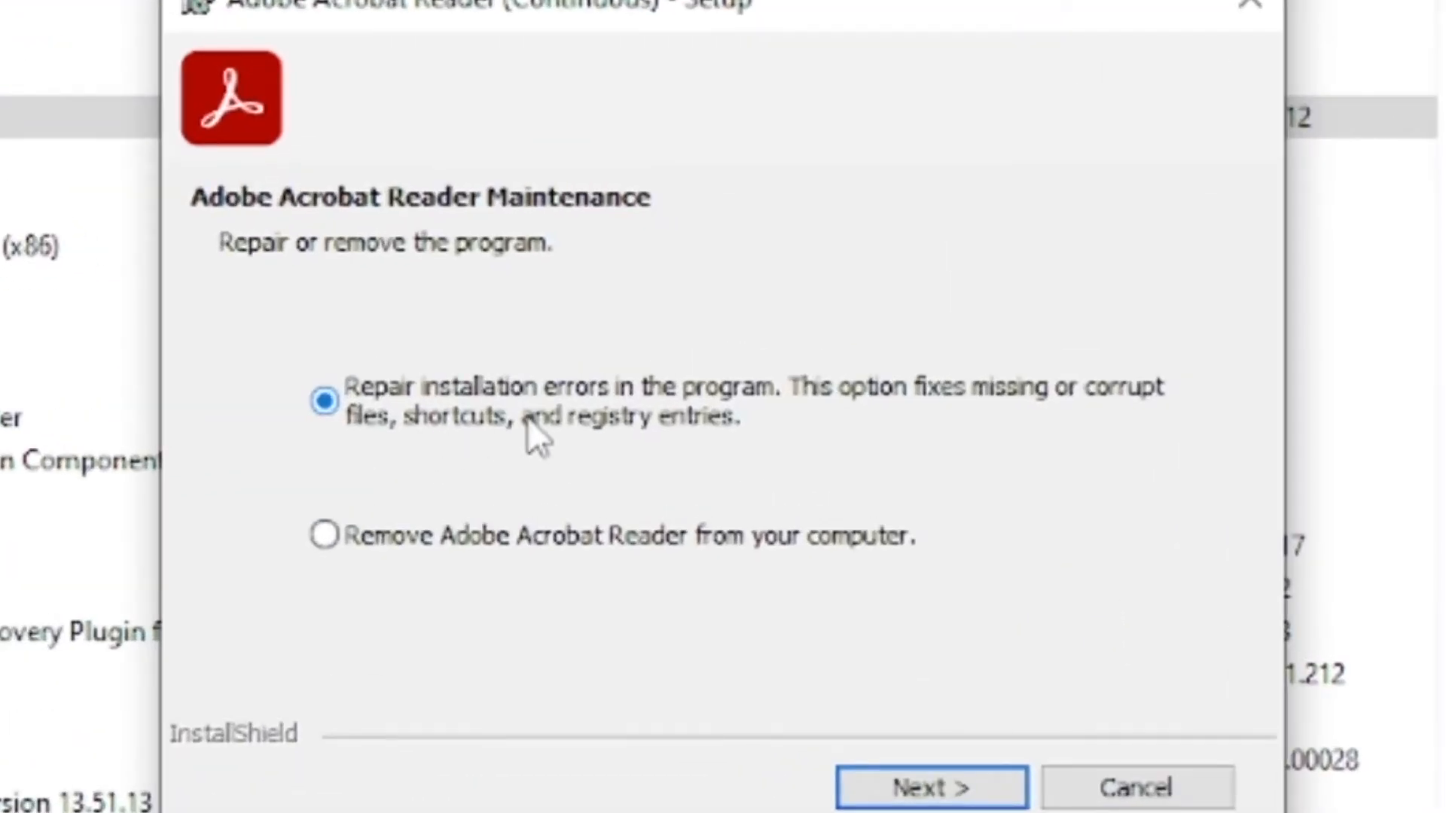
mouse_move(654, 432)
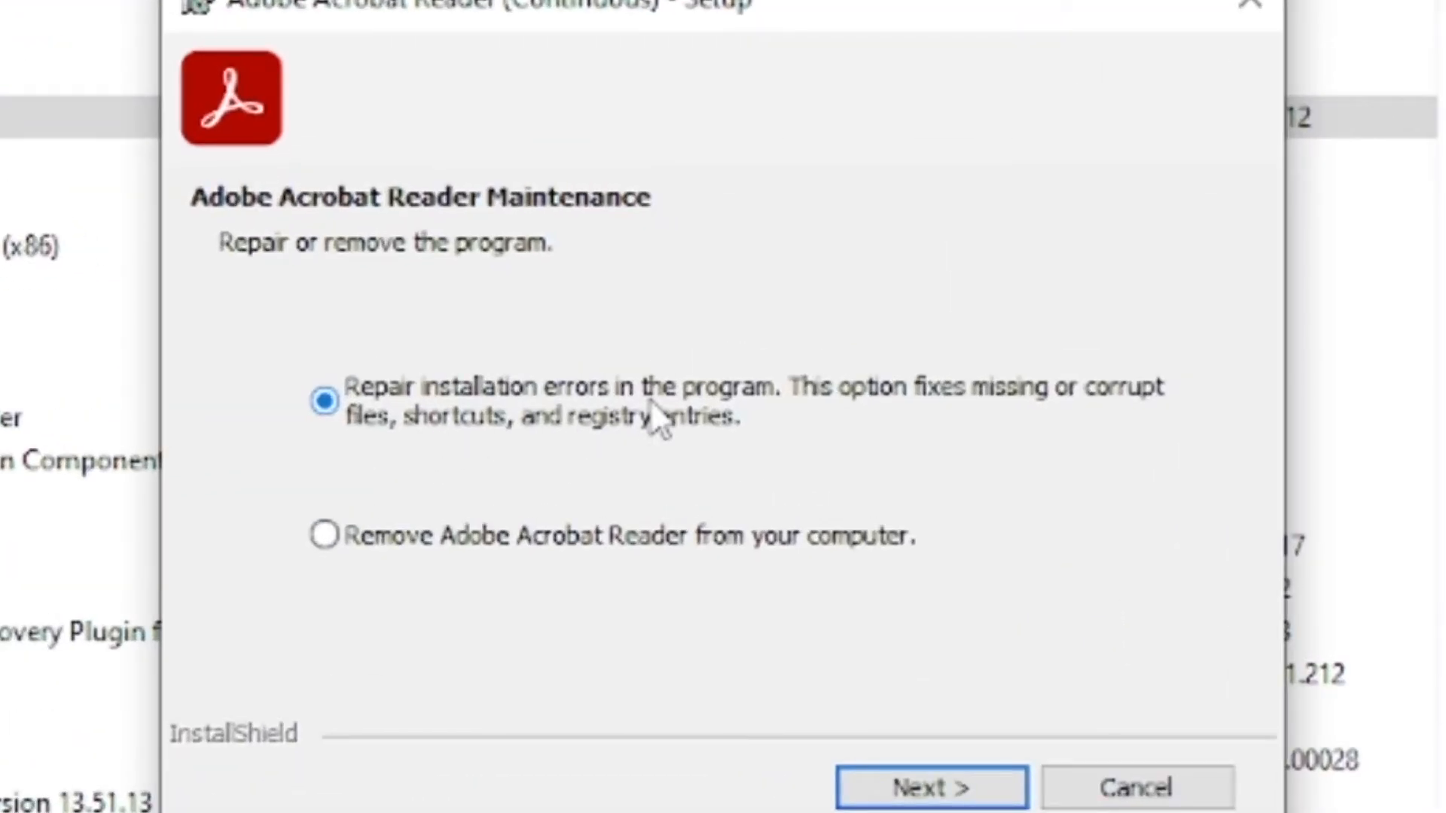
mouse_move(904, 428)
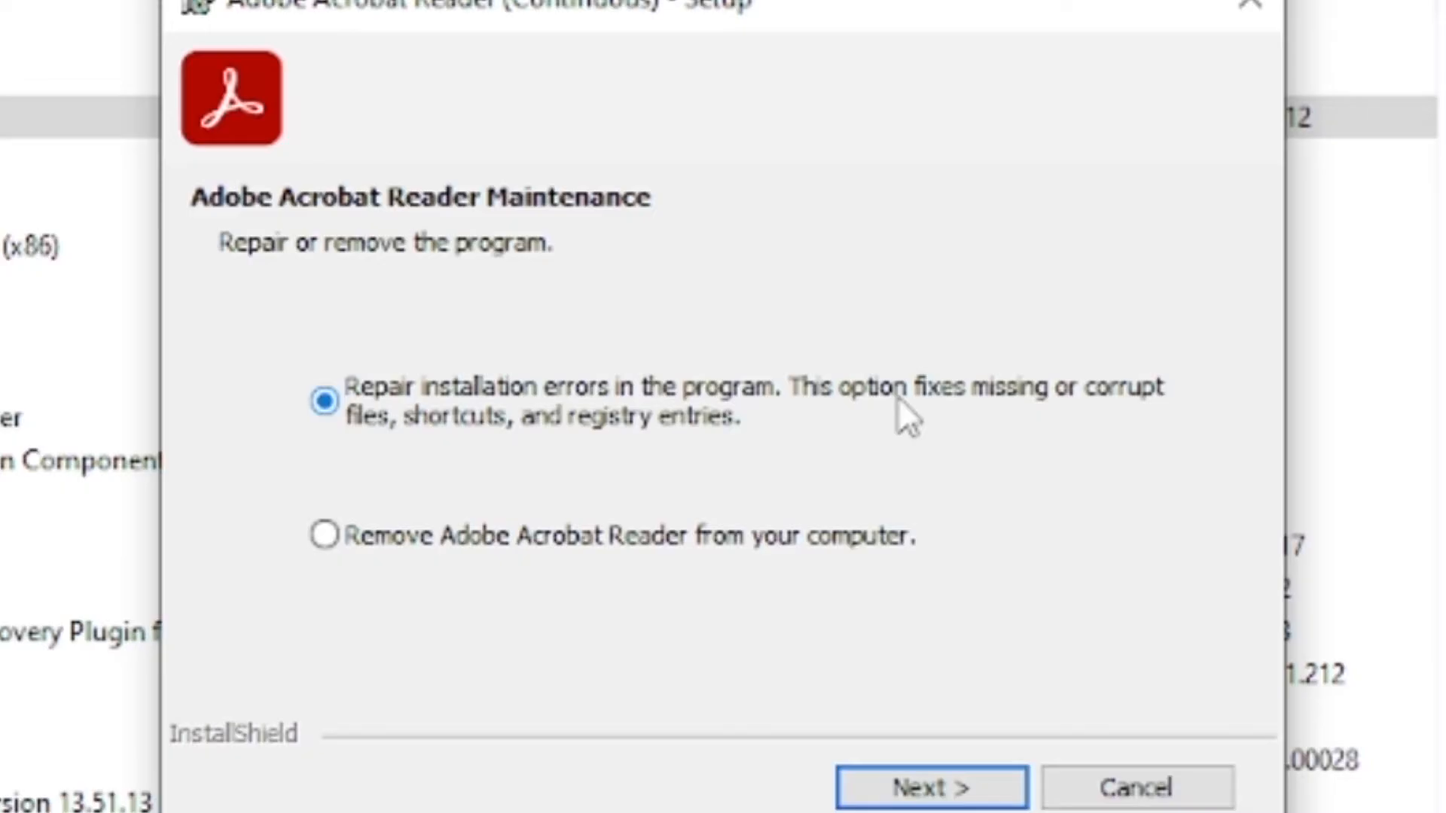
mouse_move(821, 459)
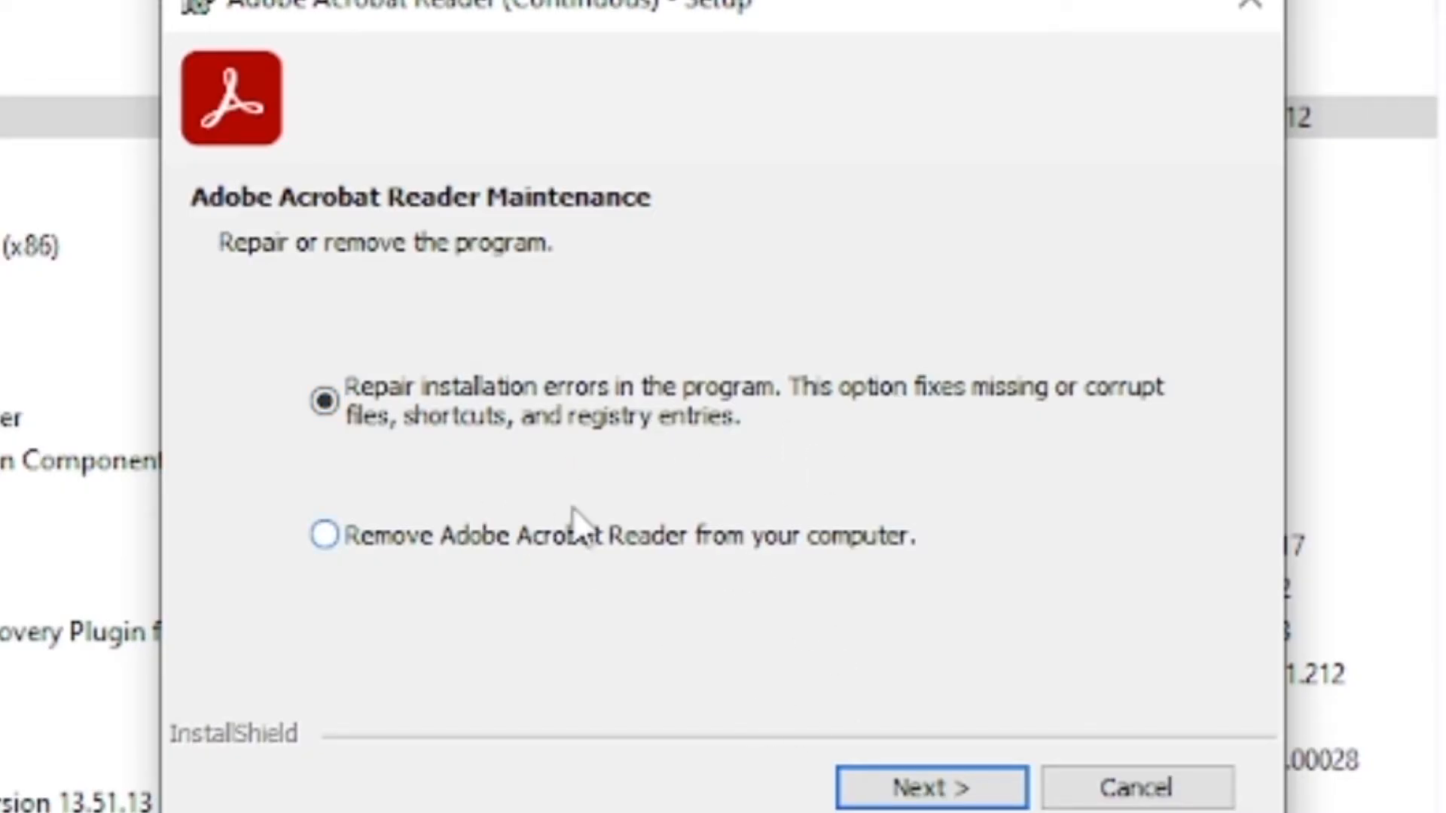
mouse_move(807, 755)
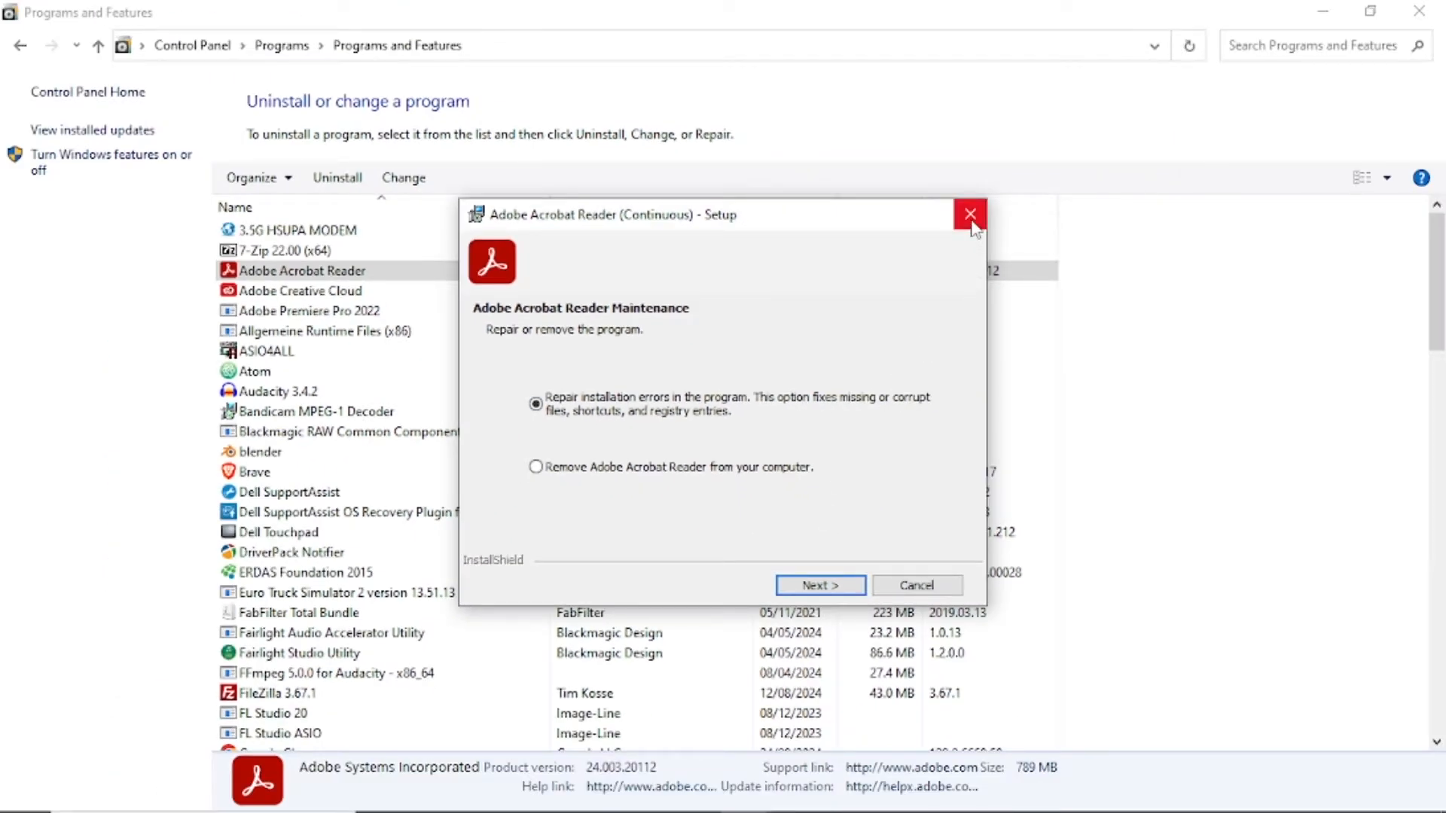
Step: Close the Acrobat Reader setup without repairing and scroll the article to Step 2's disable-protected-mode instructions
left_click(970, 213)
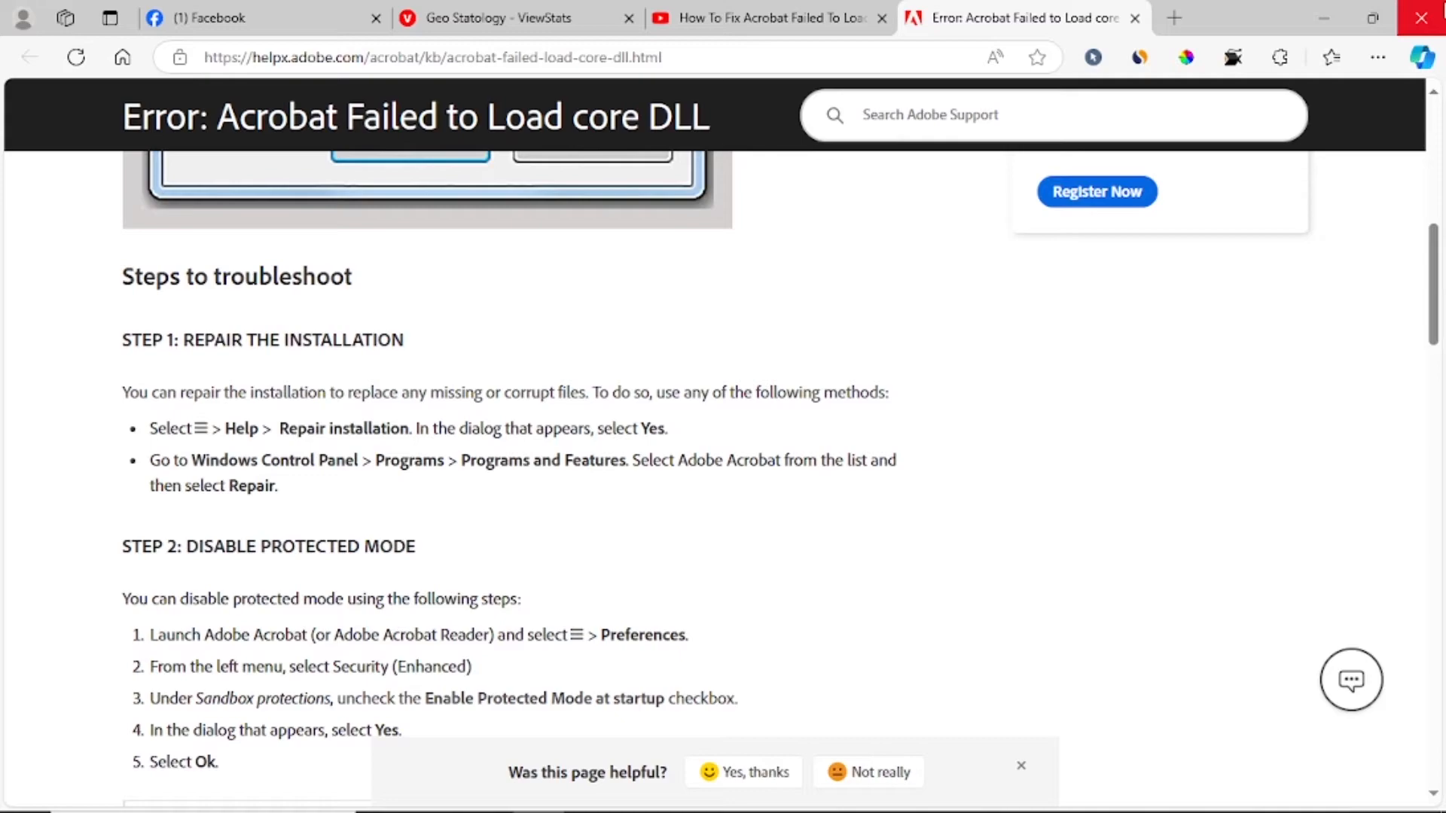
mouse_move(269, 511)
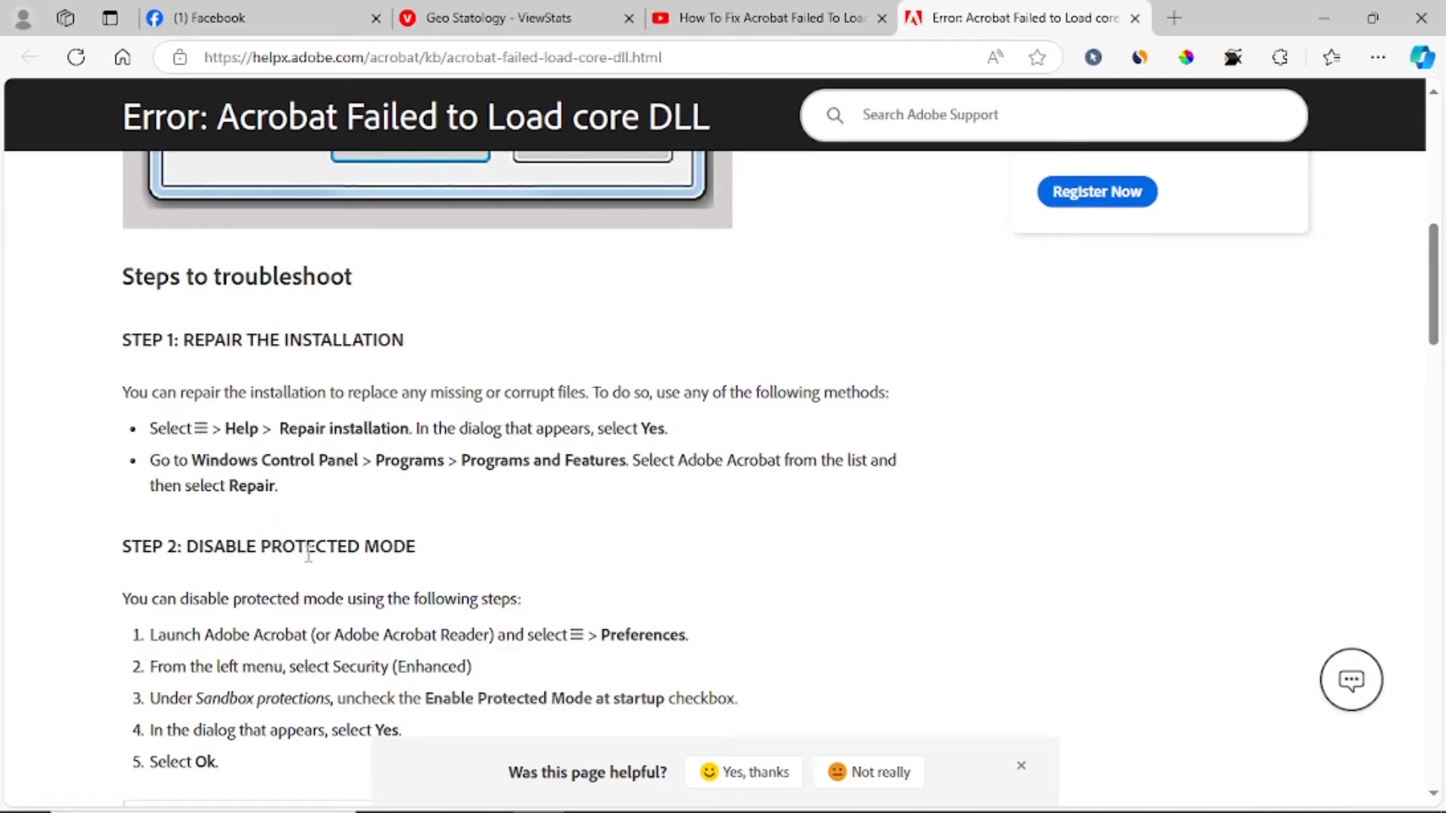
mouse_move(283, 547)
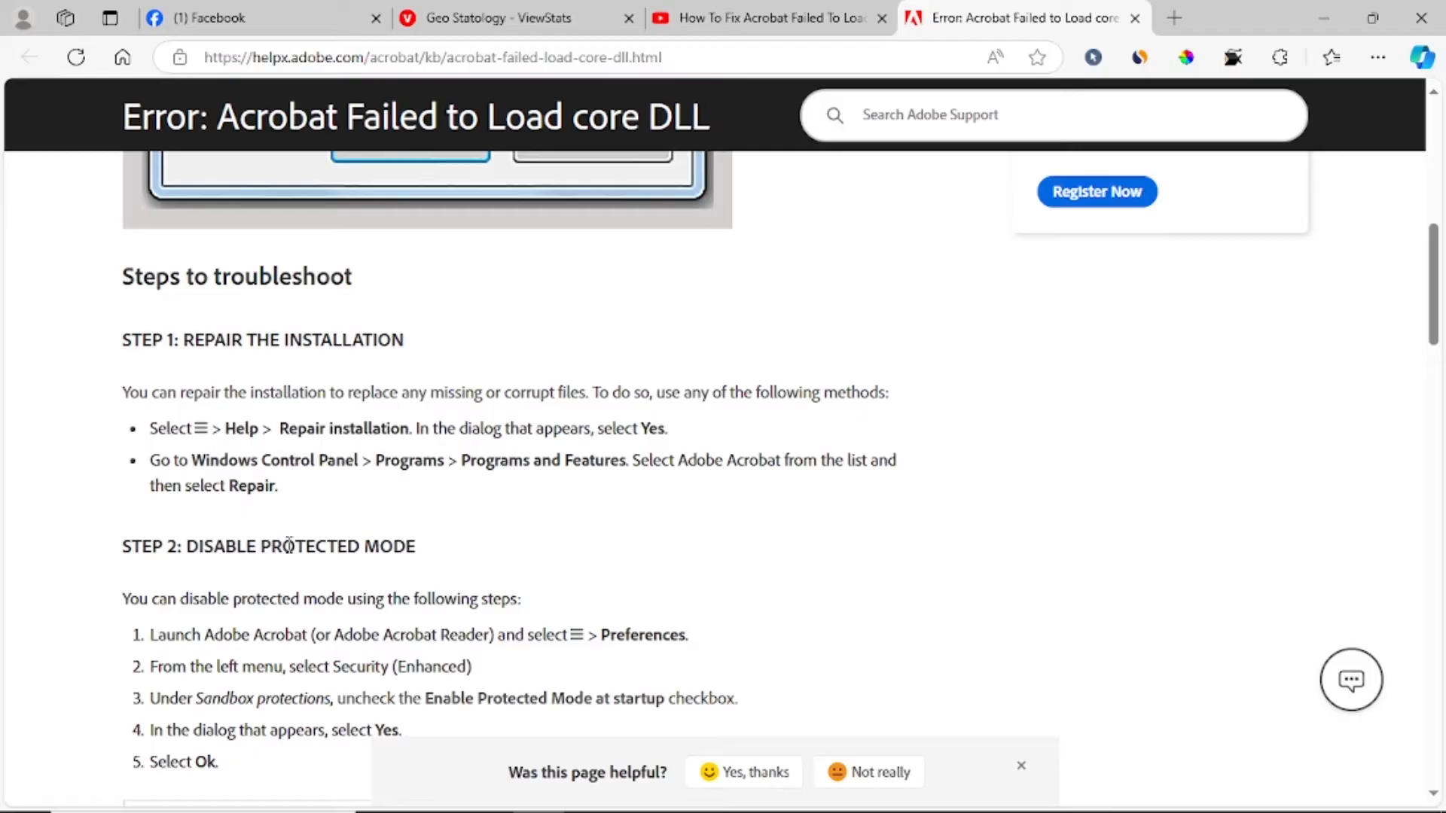
mouse_move(374, 410)
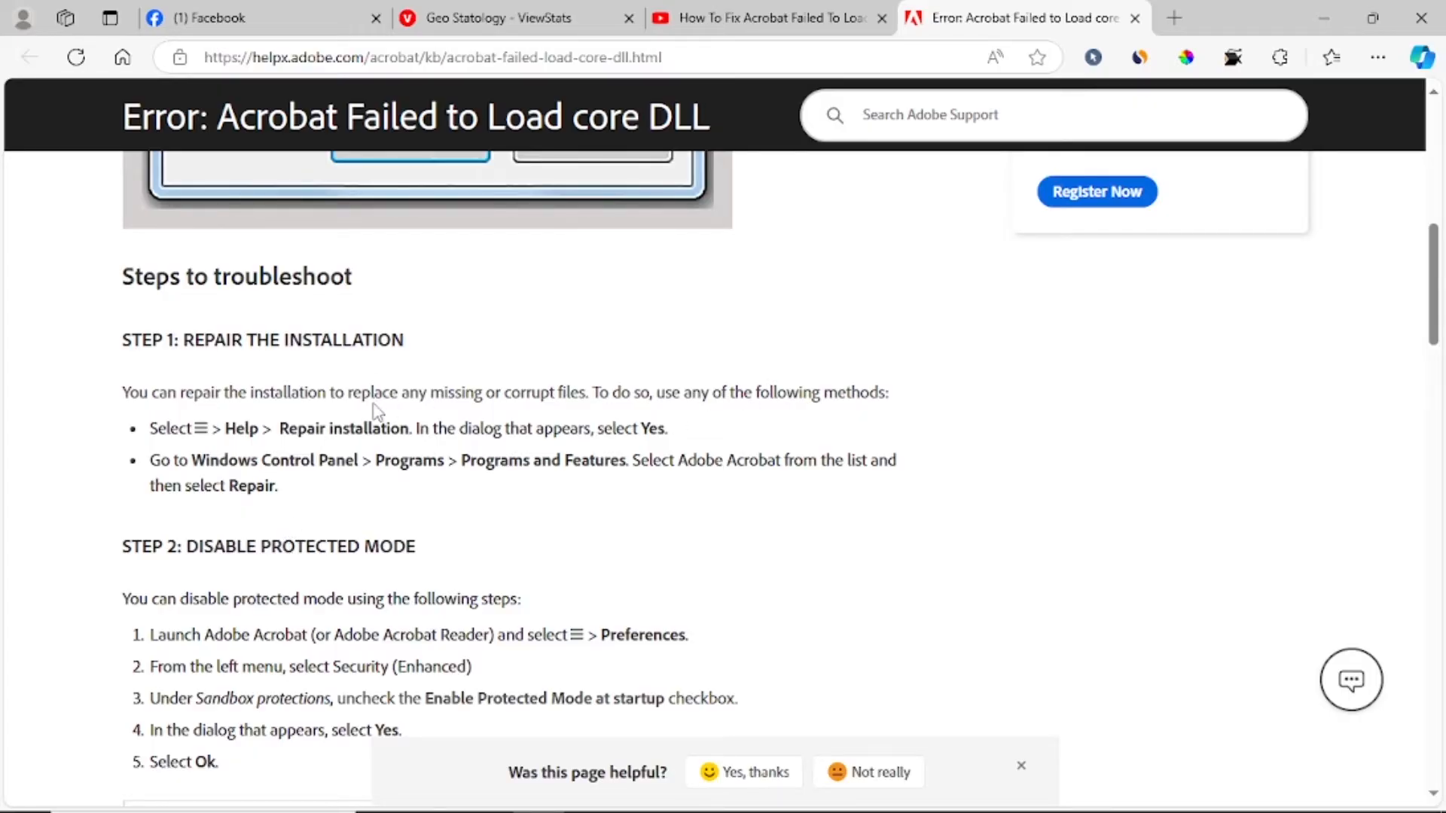
scroll("down", 3)
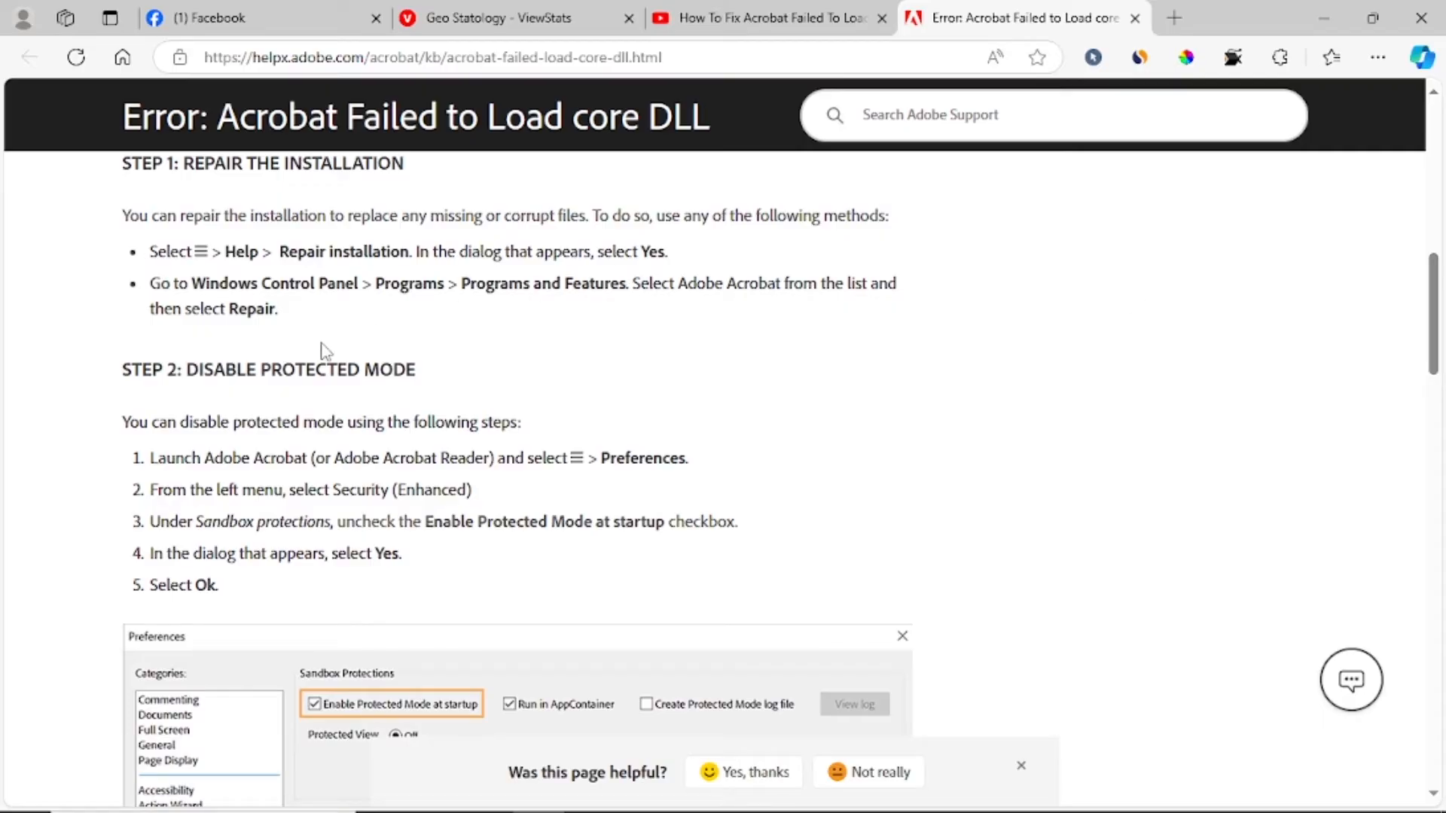
mouse_move(351, 368)
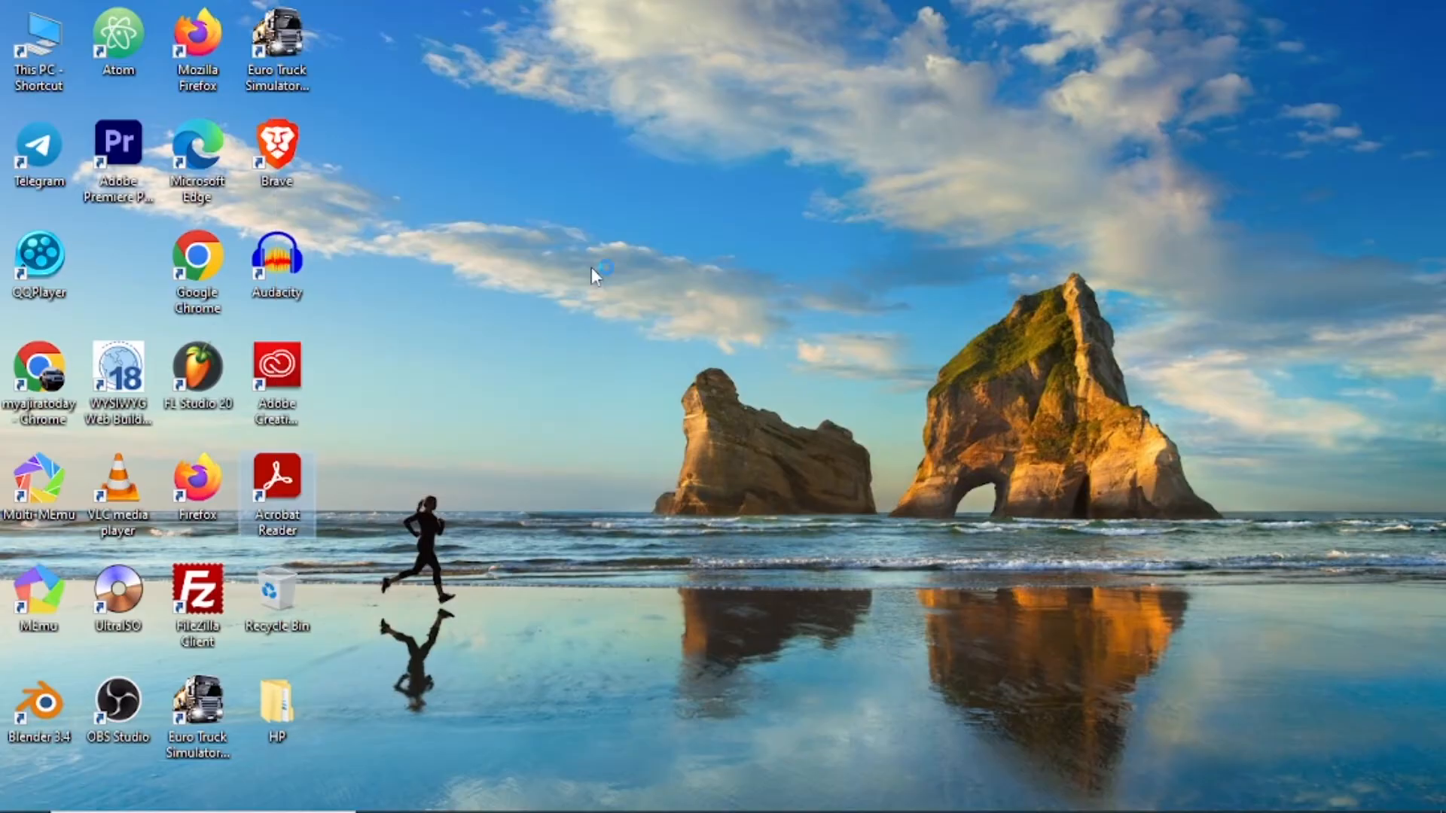
double_click(276, 485)
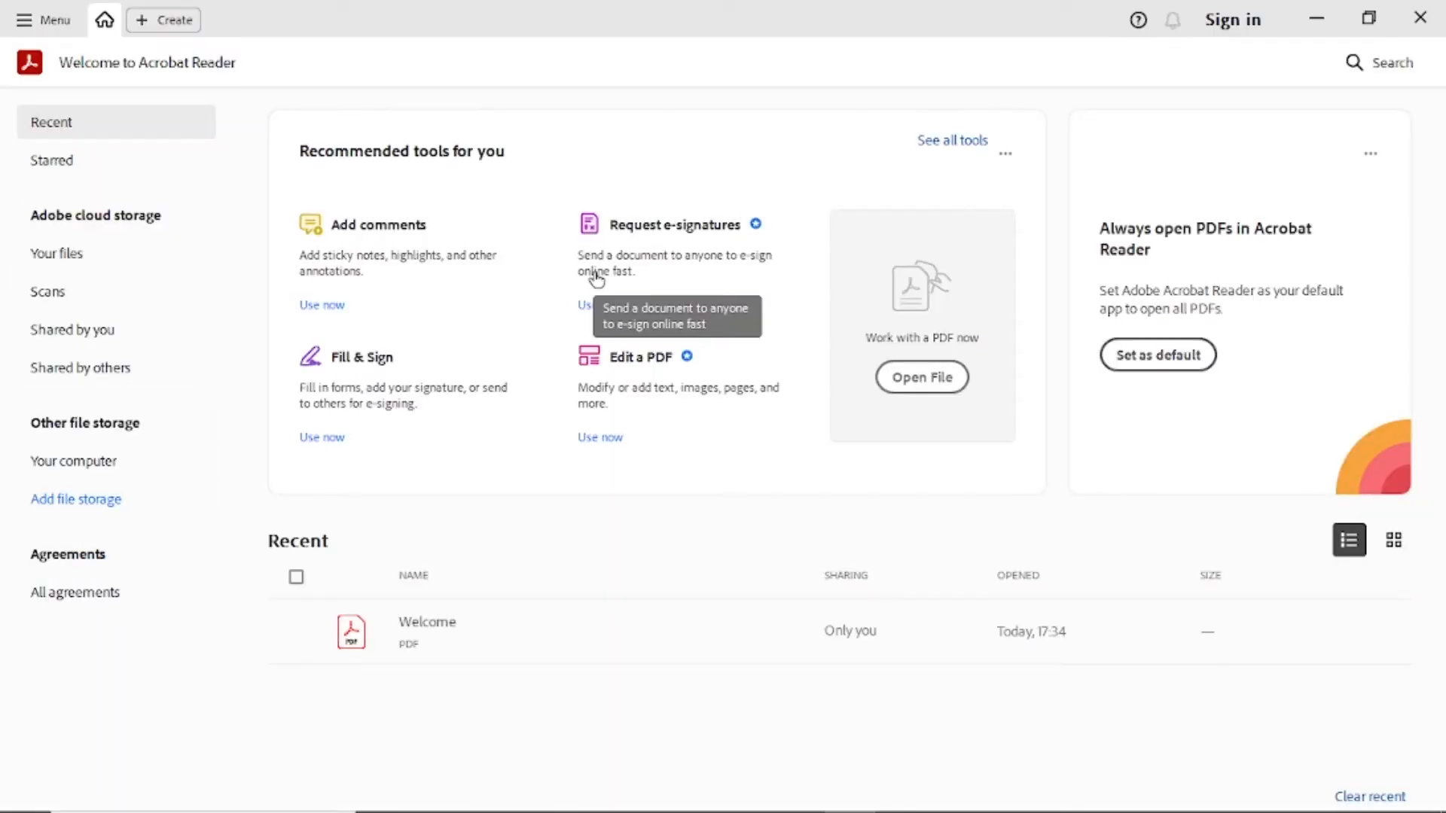
mouse_move(51, 52)
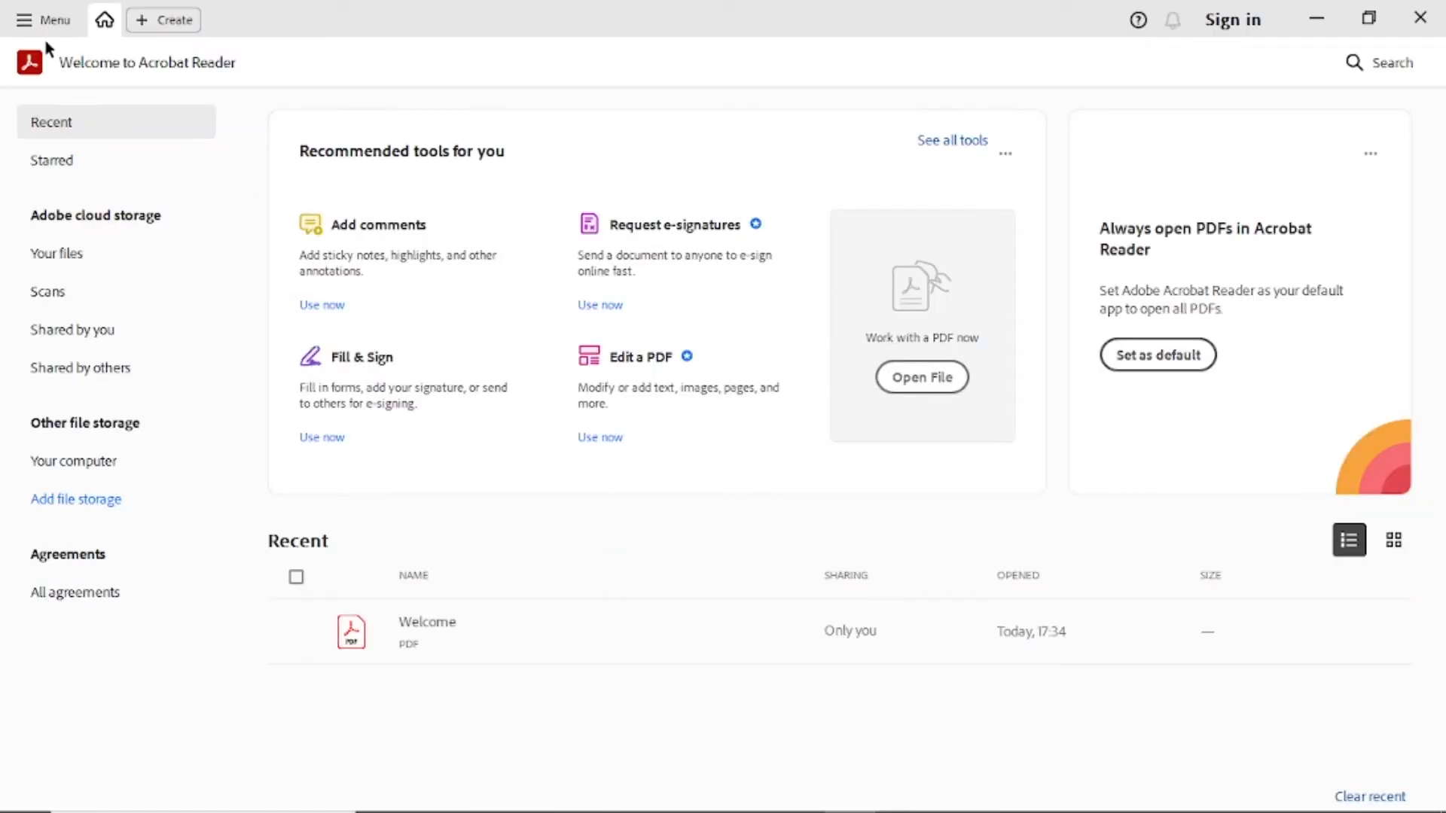
left_click(43, 20)
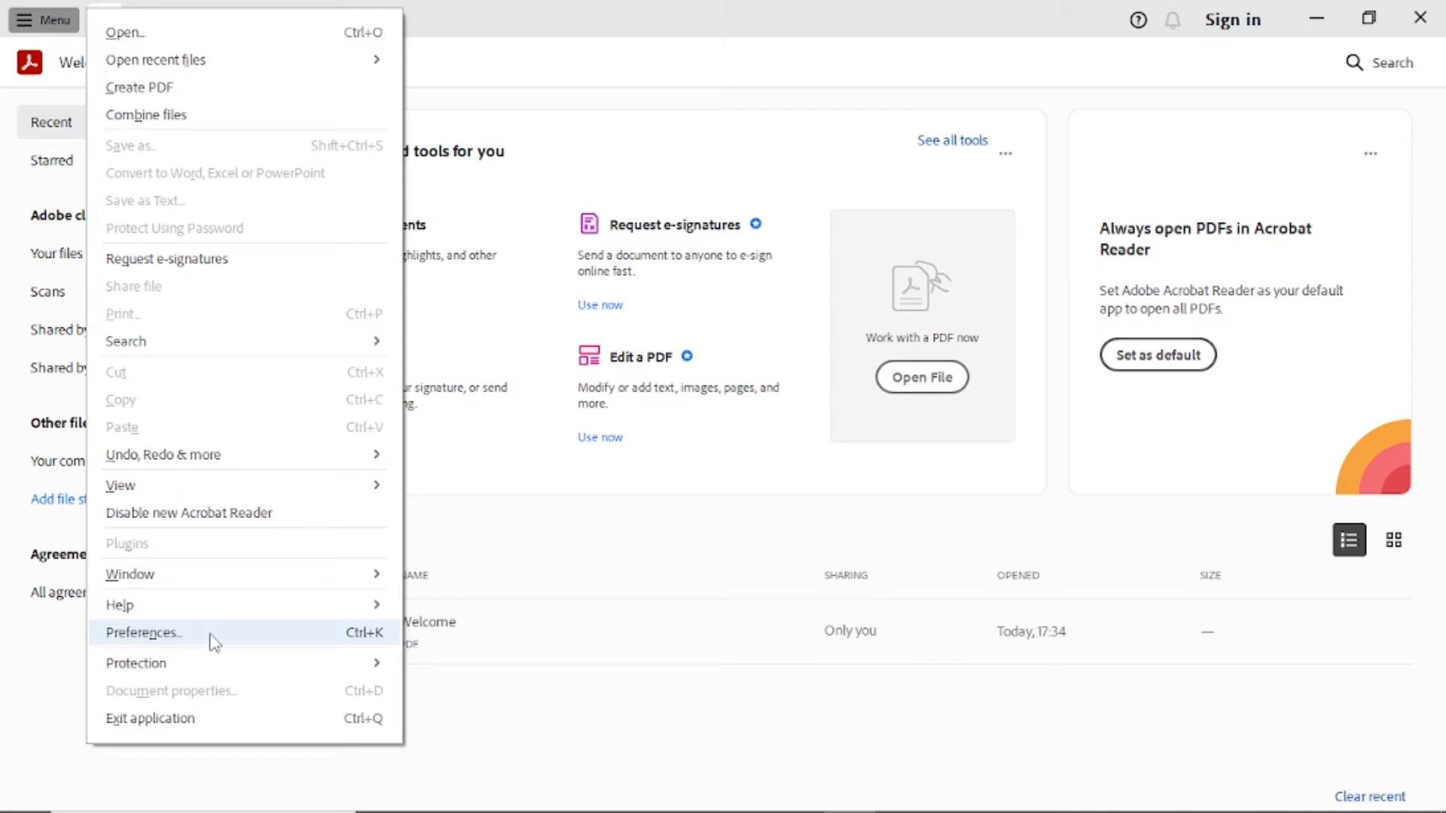
left_click(143, 633)
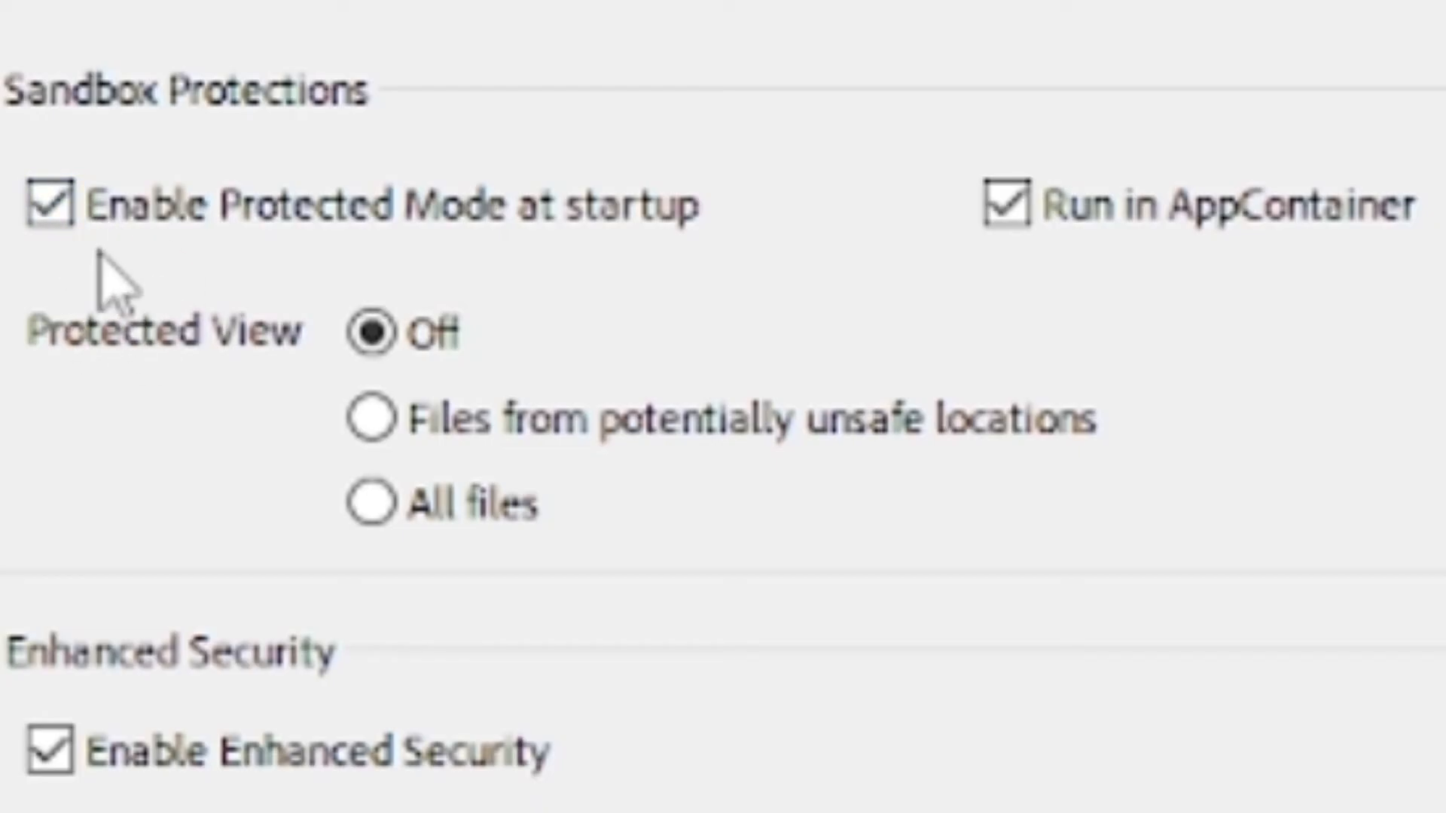
mouse_move(165, 277)
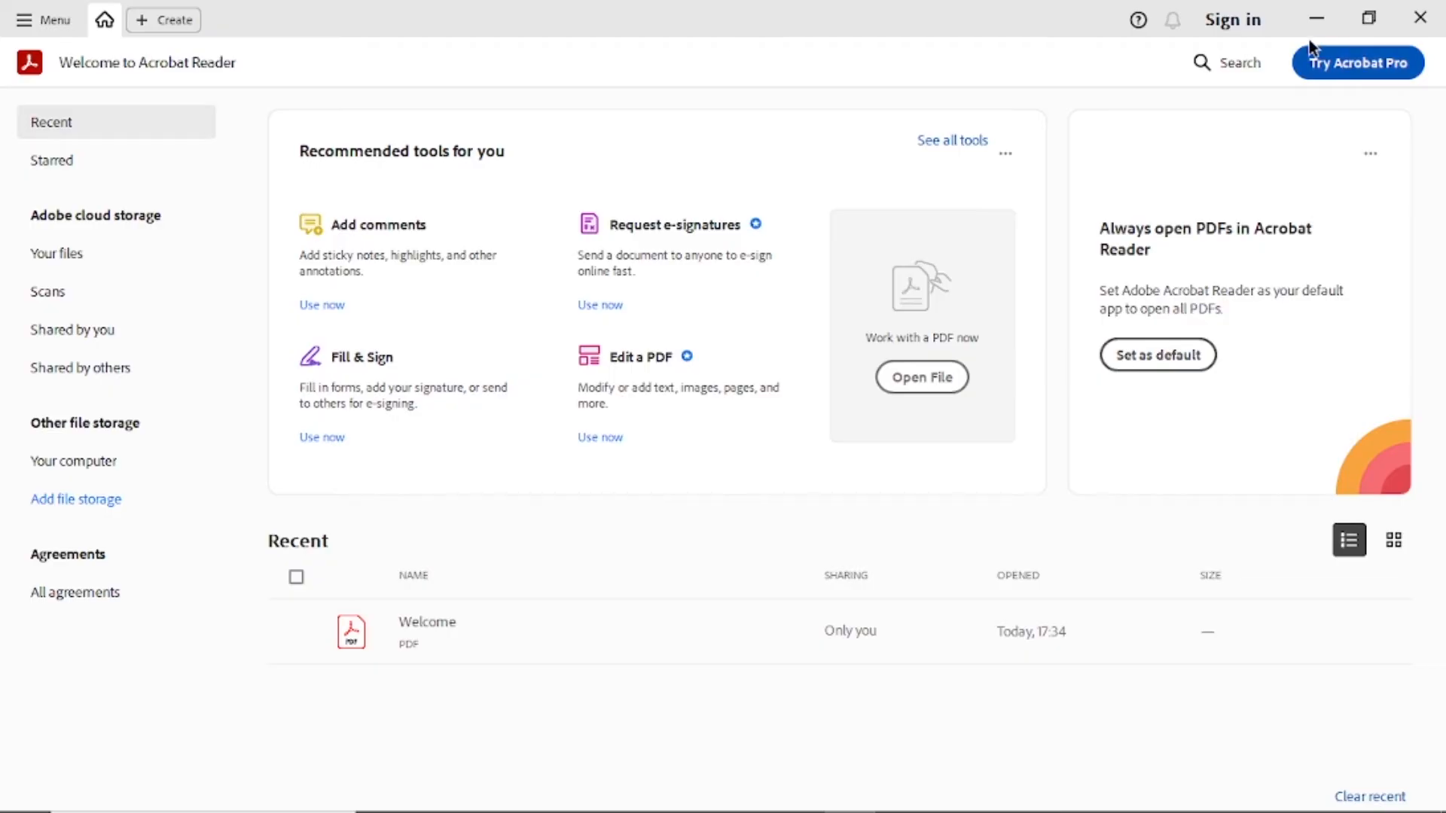
Step: Scroll the article past the Security (Enhanced) preferences screenshot toward the install-location step
left_click(1157, 354)
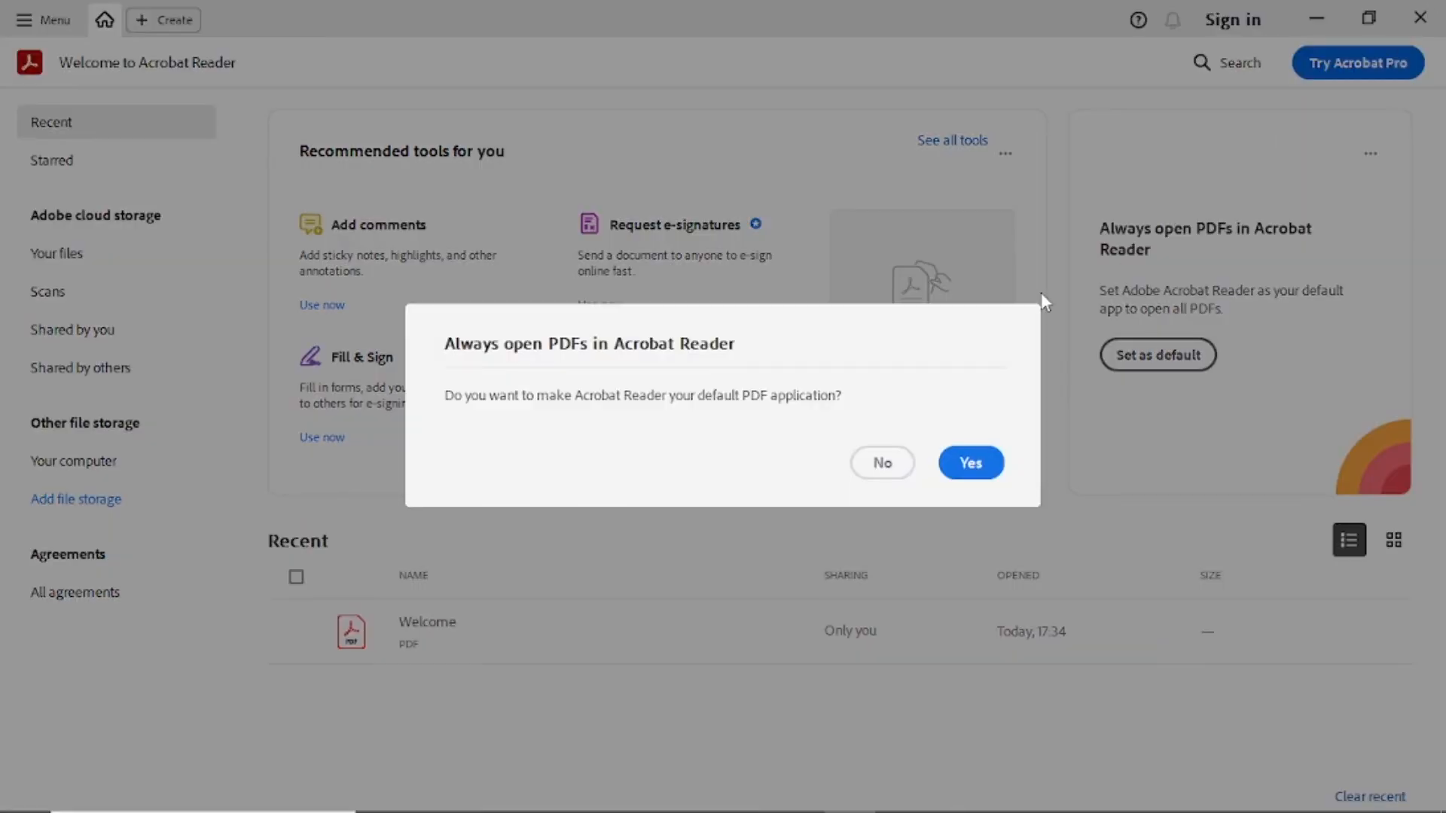
mouse_move(937, 497)
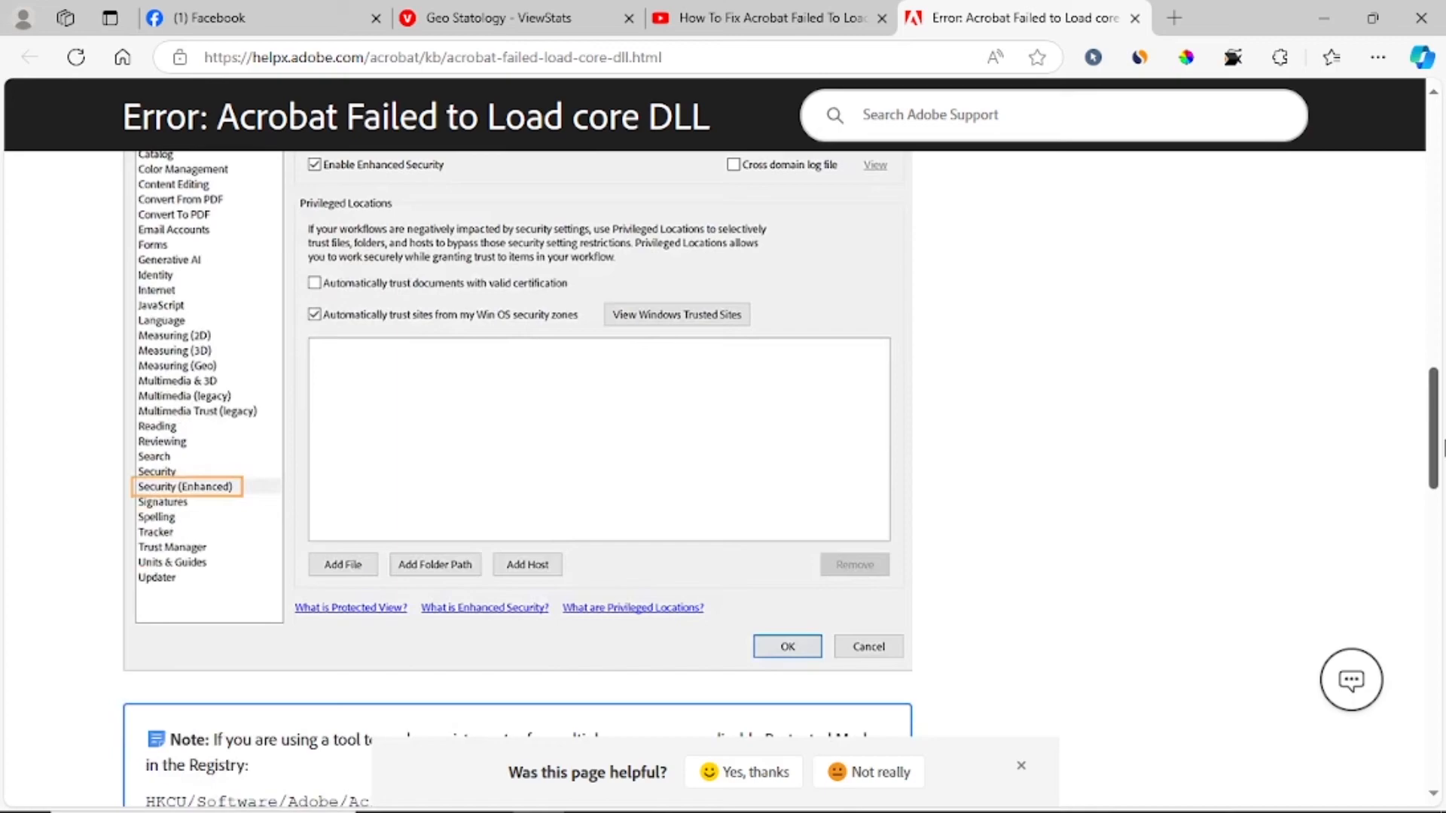
scroll("down", 3)
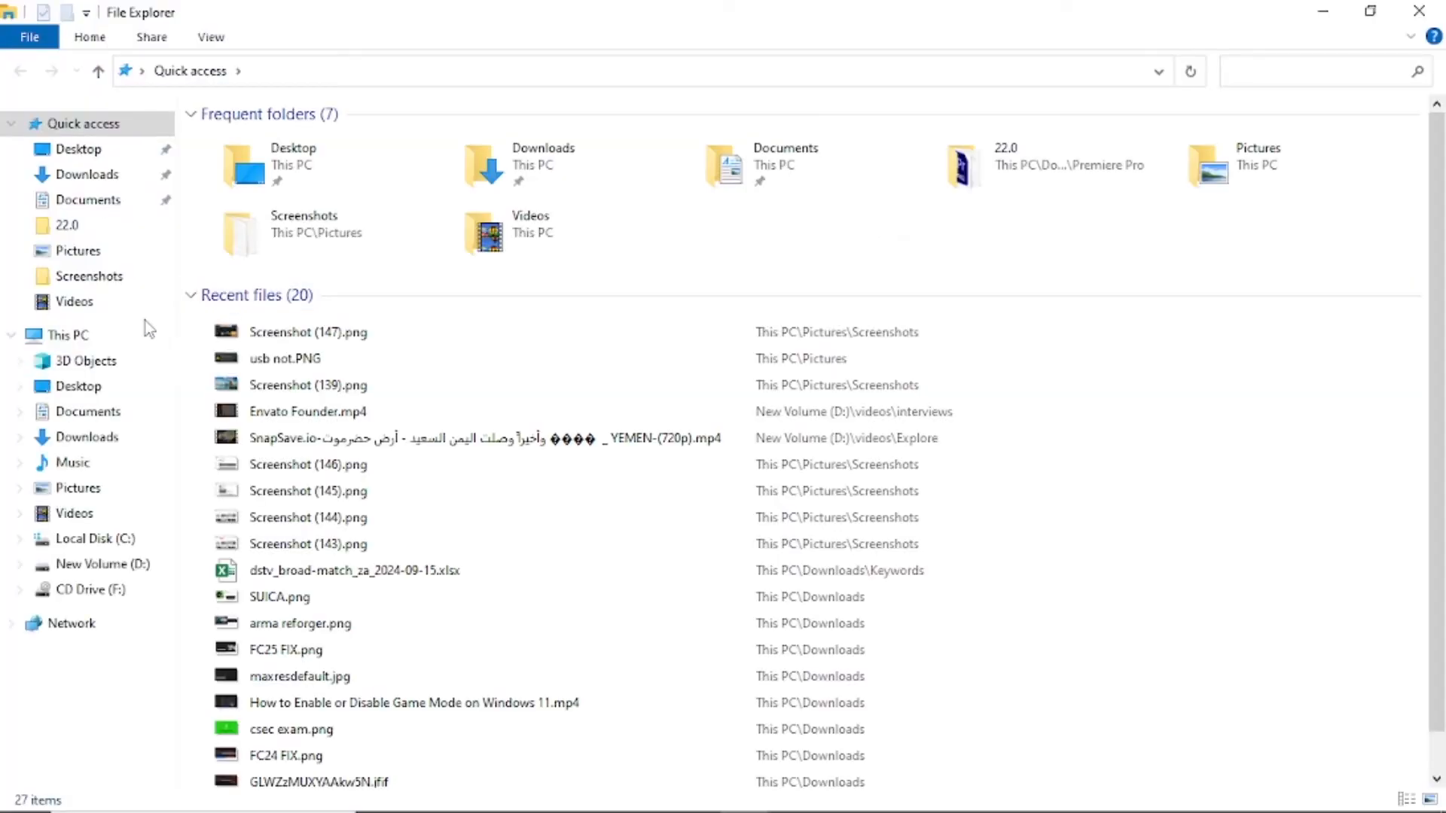
Step: Show This PC's drives to confirm the Local Disk (C:) system drive
left_click(66, 335)
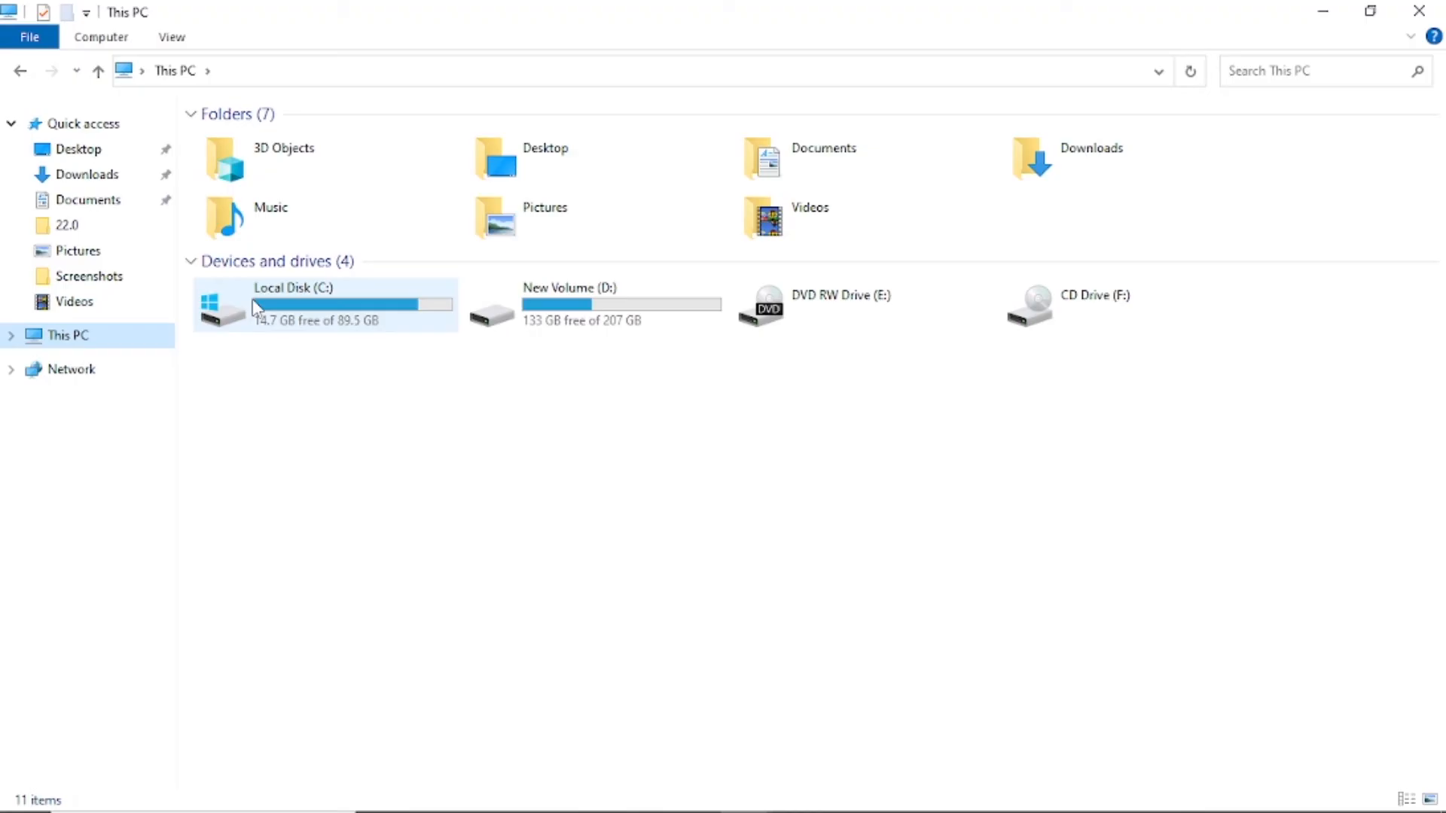
mouse_move(289, 317)
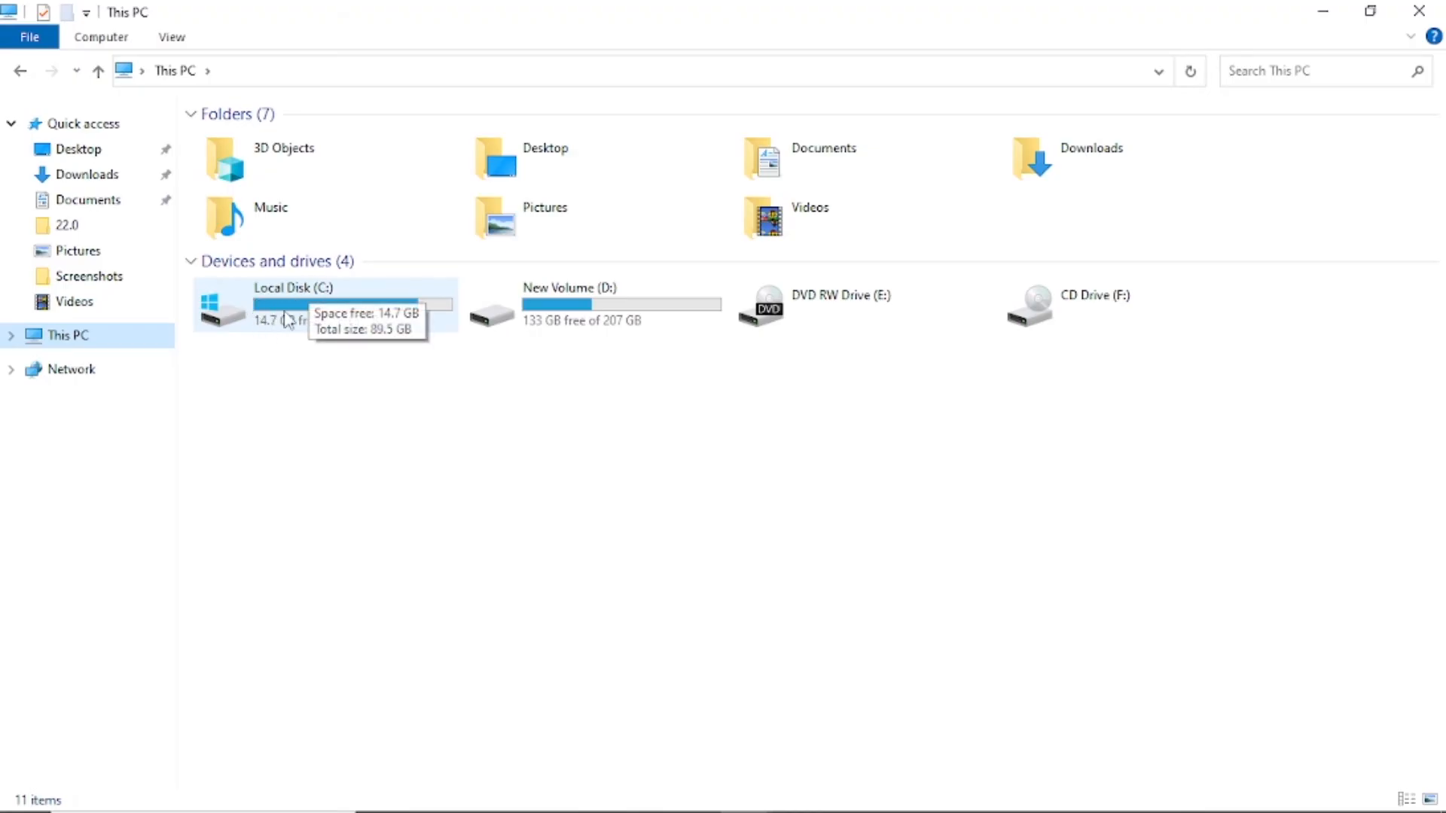
mouse_move(551, 220)
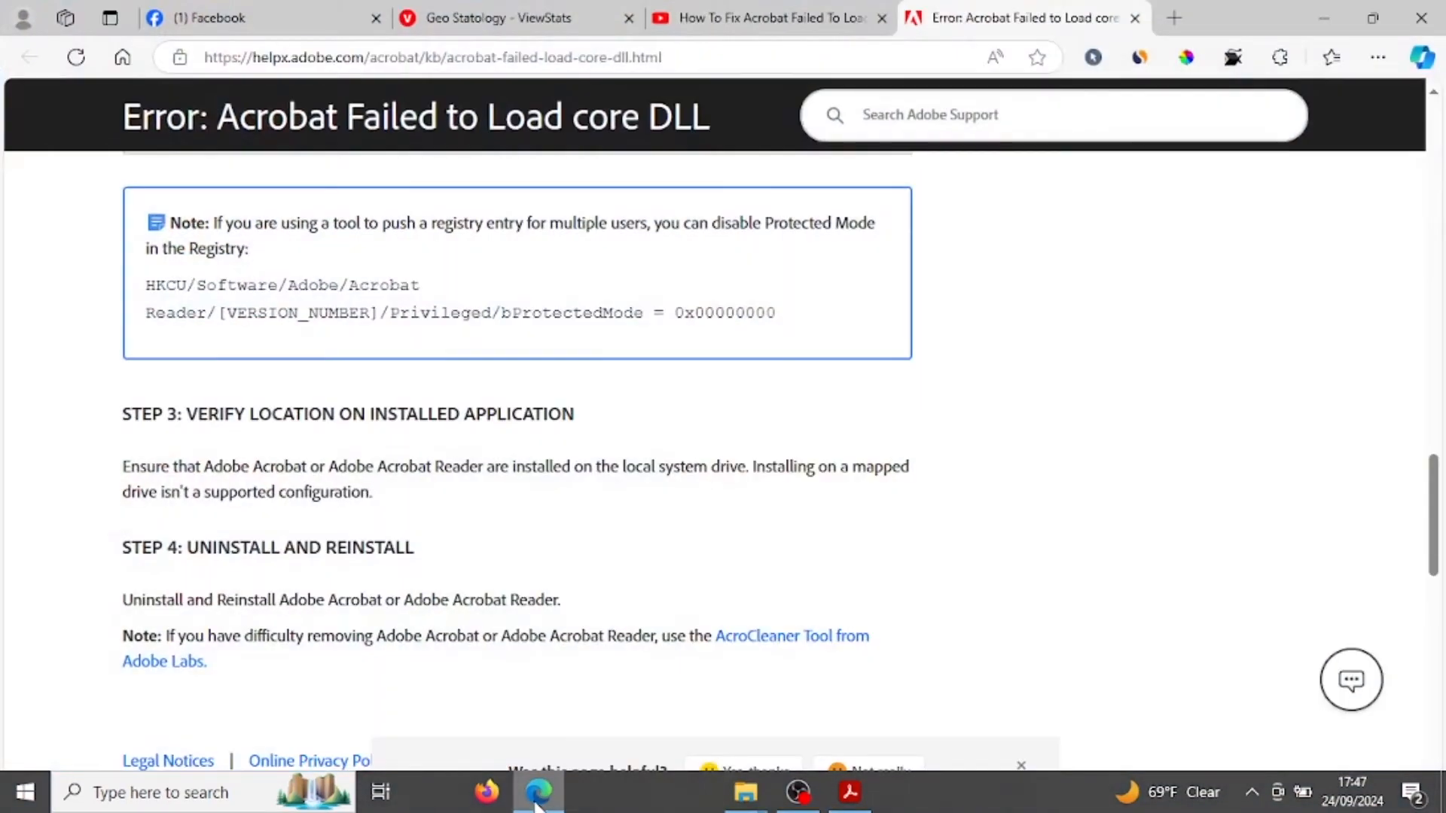
Step: Scroll down to Step 3 (verify install location) and Step 4 (uninstall and reinstall)
scroll("down", 3)
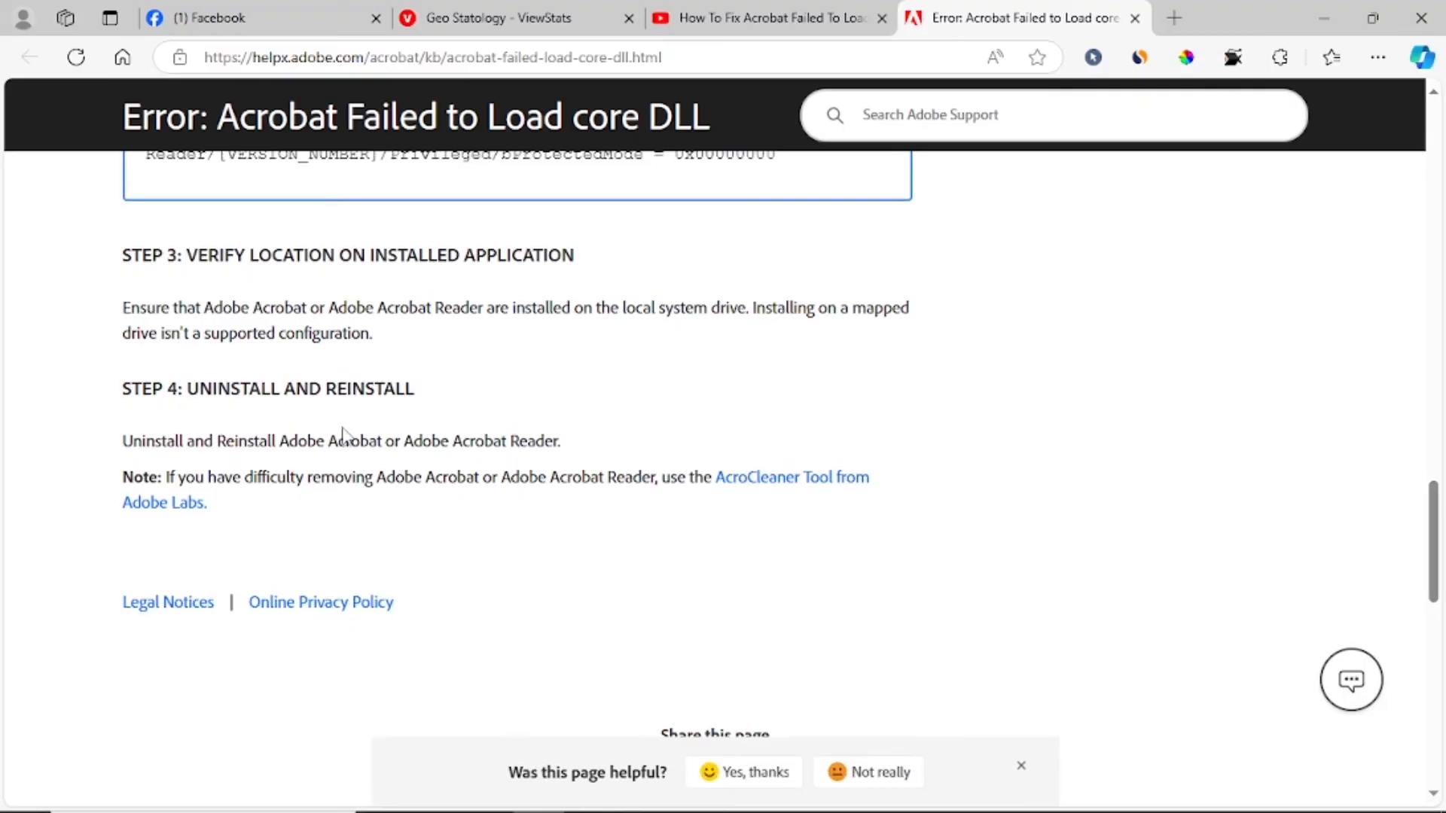
mouse_move(1283, 47)
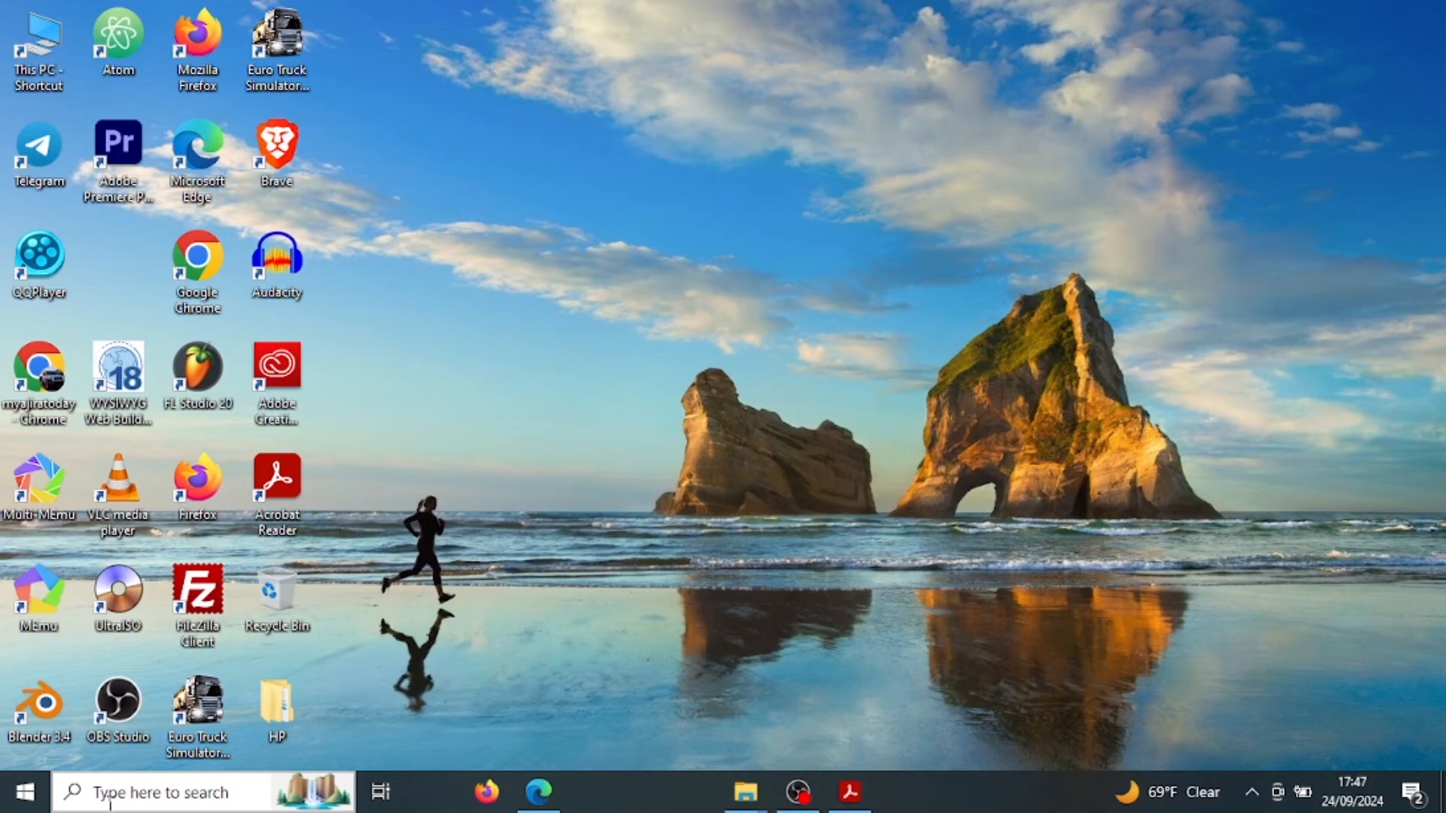
Step: Reopen Control Panel's Programs and Features via 'contr' search to show Adobe Acrobat's uninstall option, then close it
type("contr")
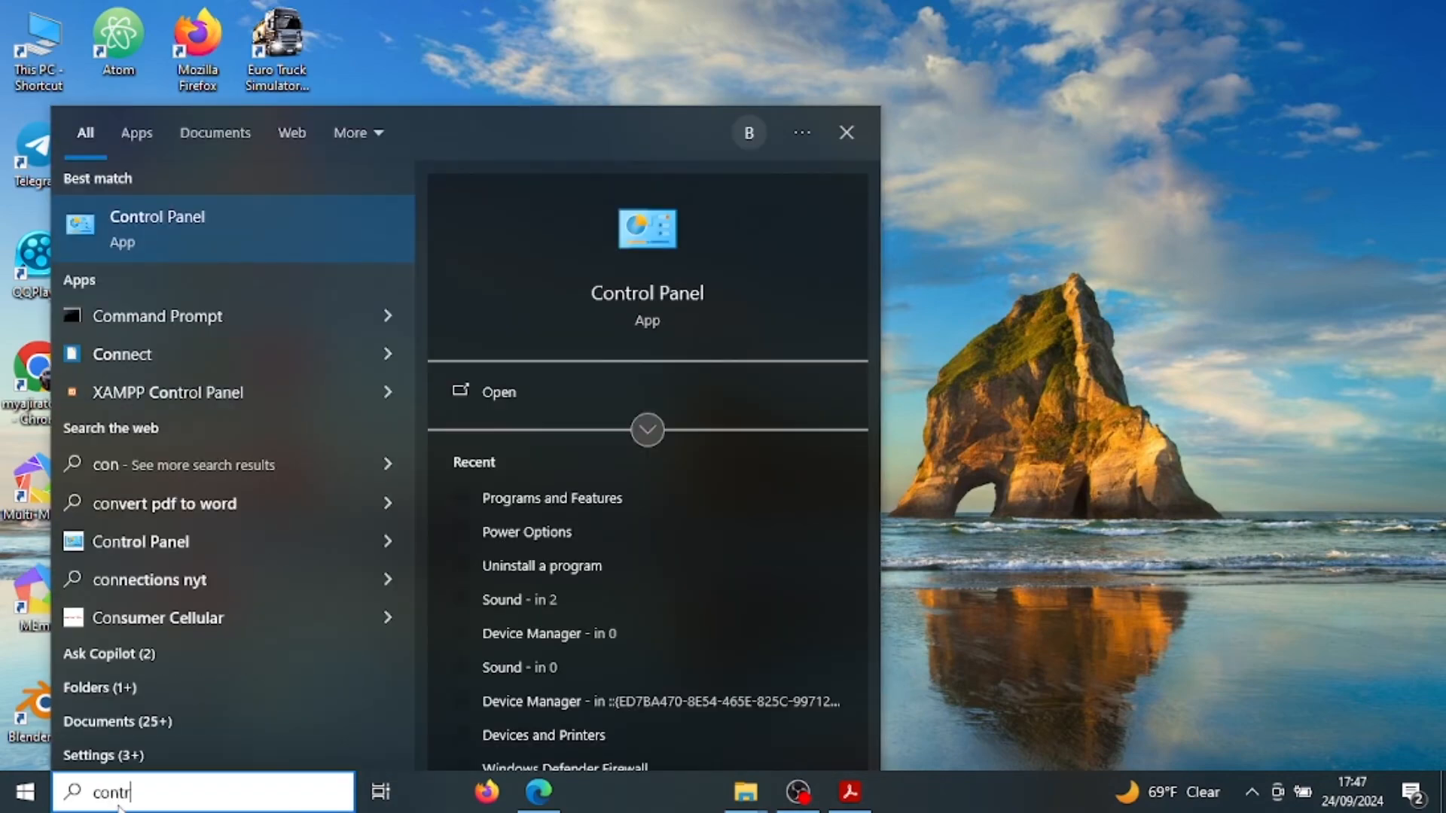
left_click(847, 133)
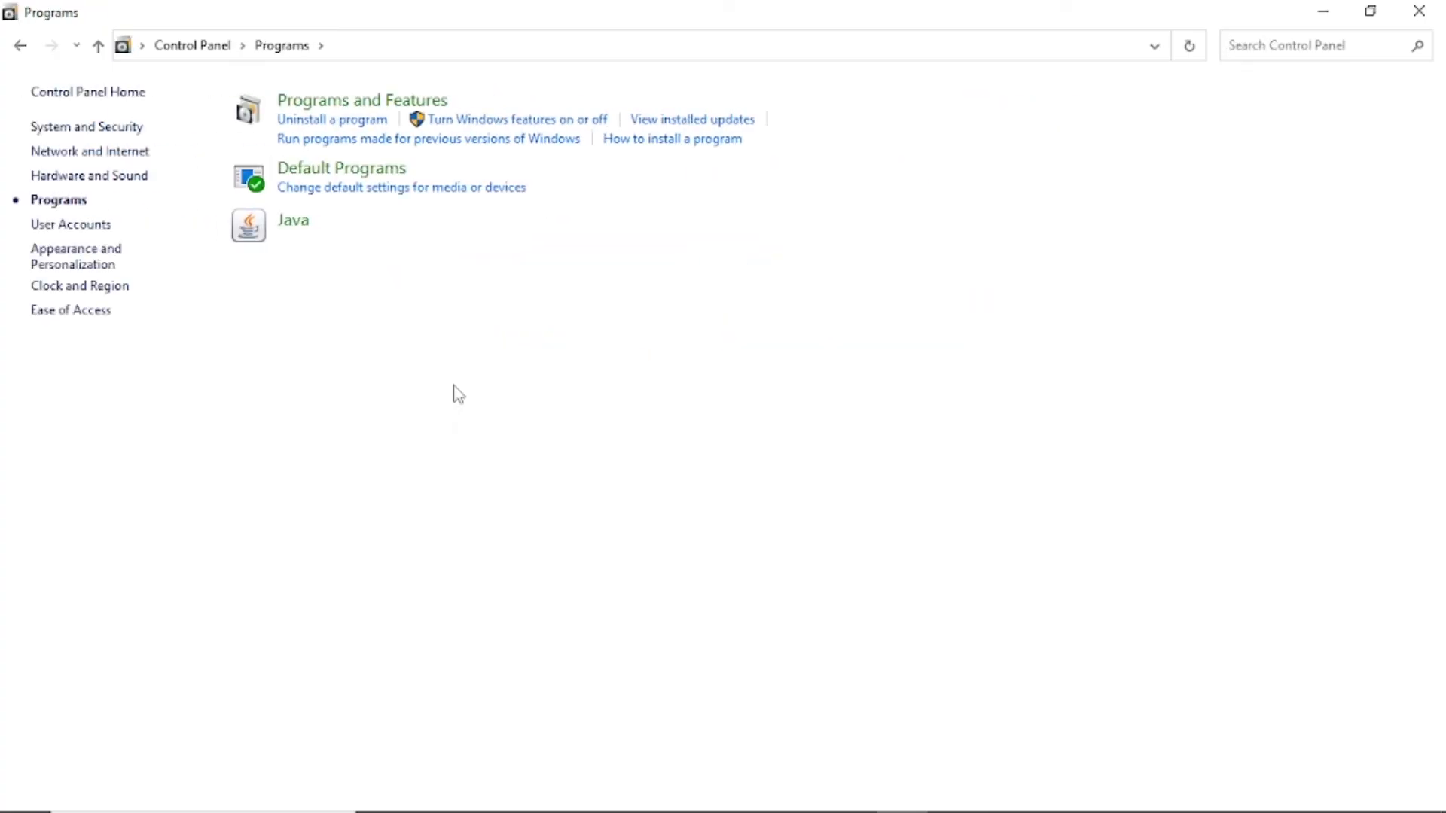
mouse_move(346, 106)
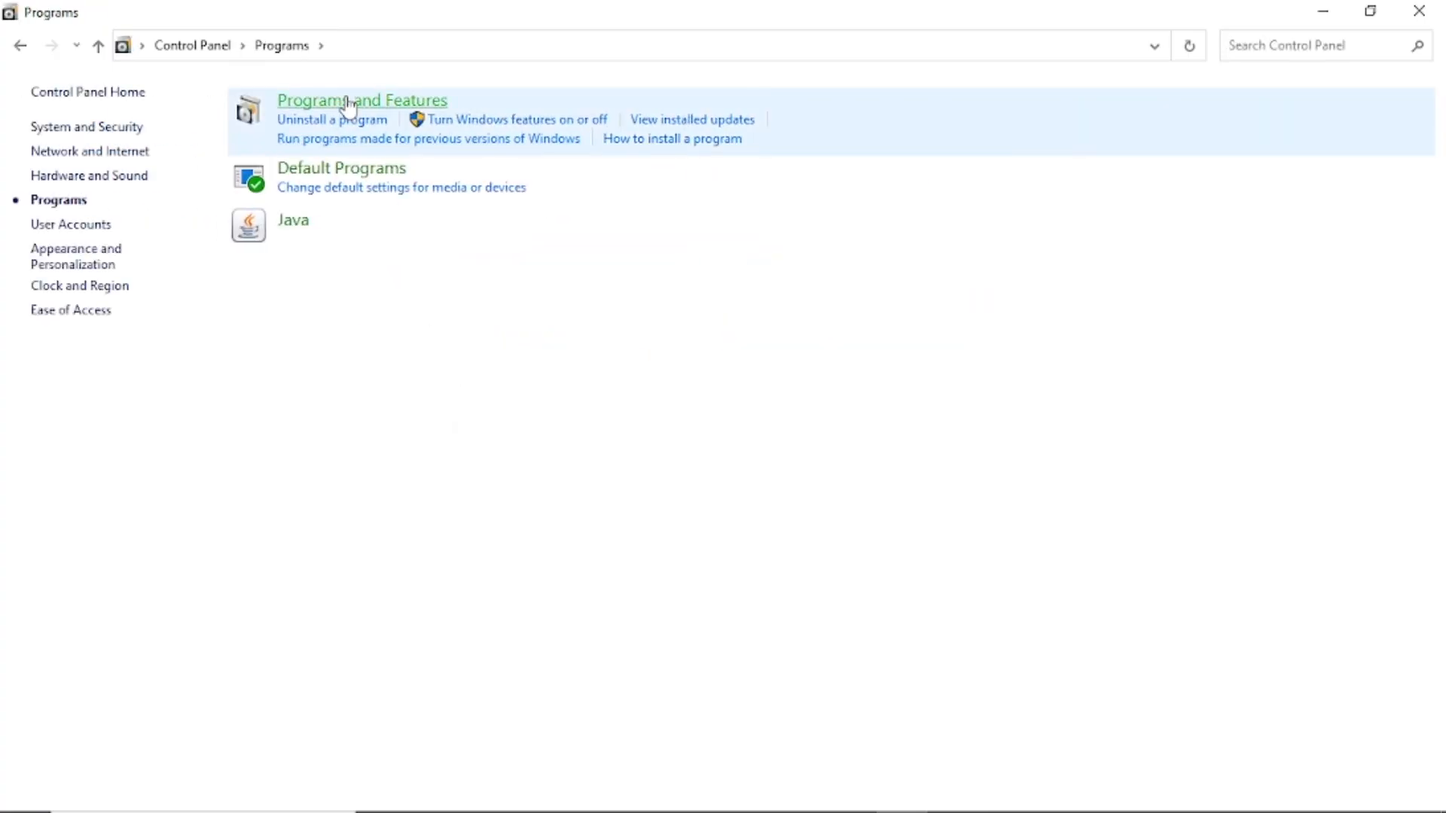
left_click(352, 100)
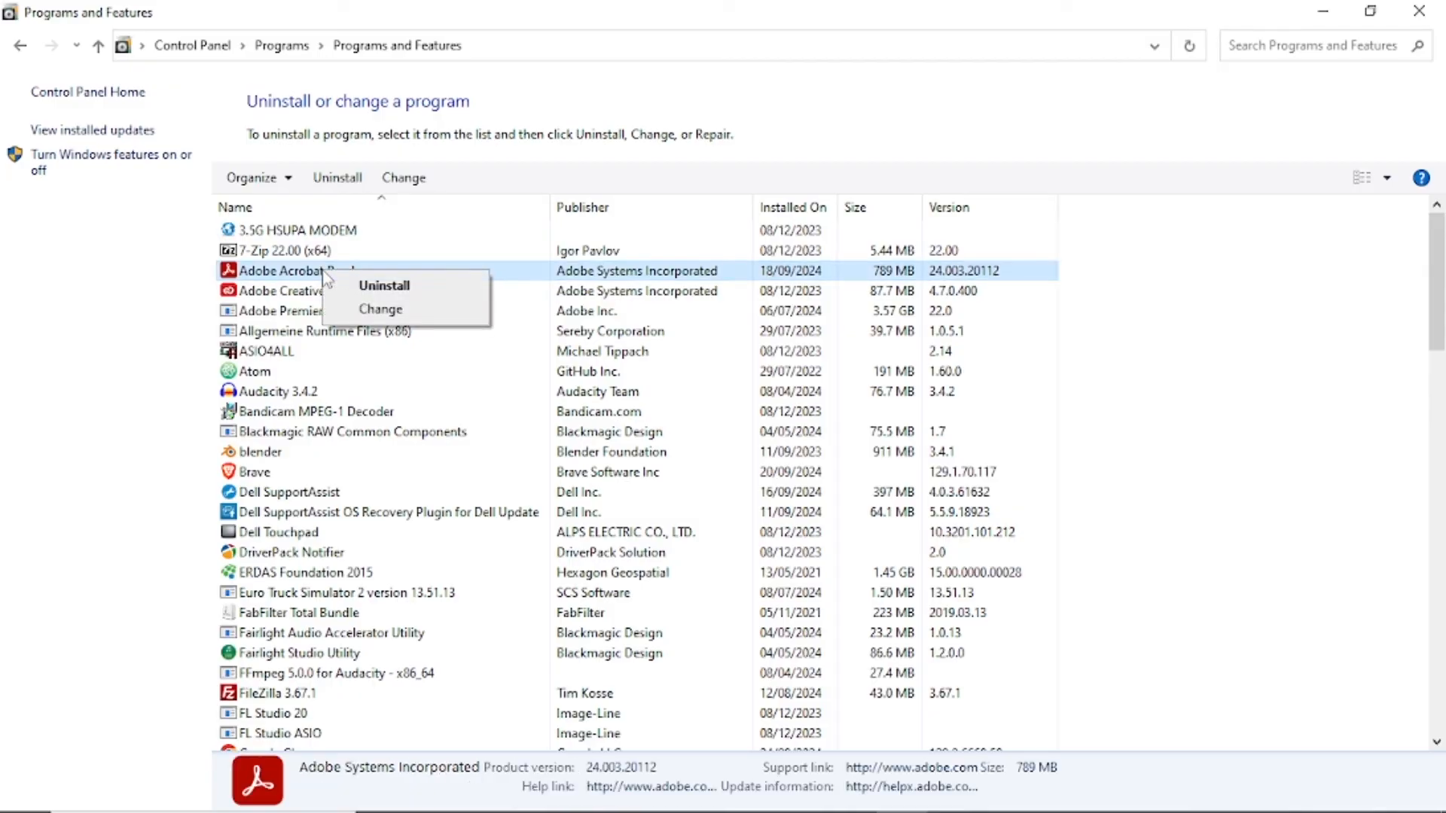
mouse_move(1437, 9)
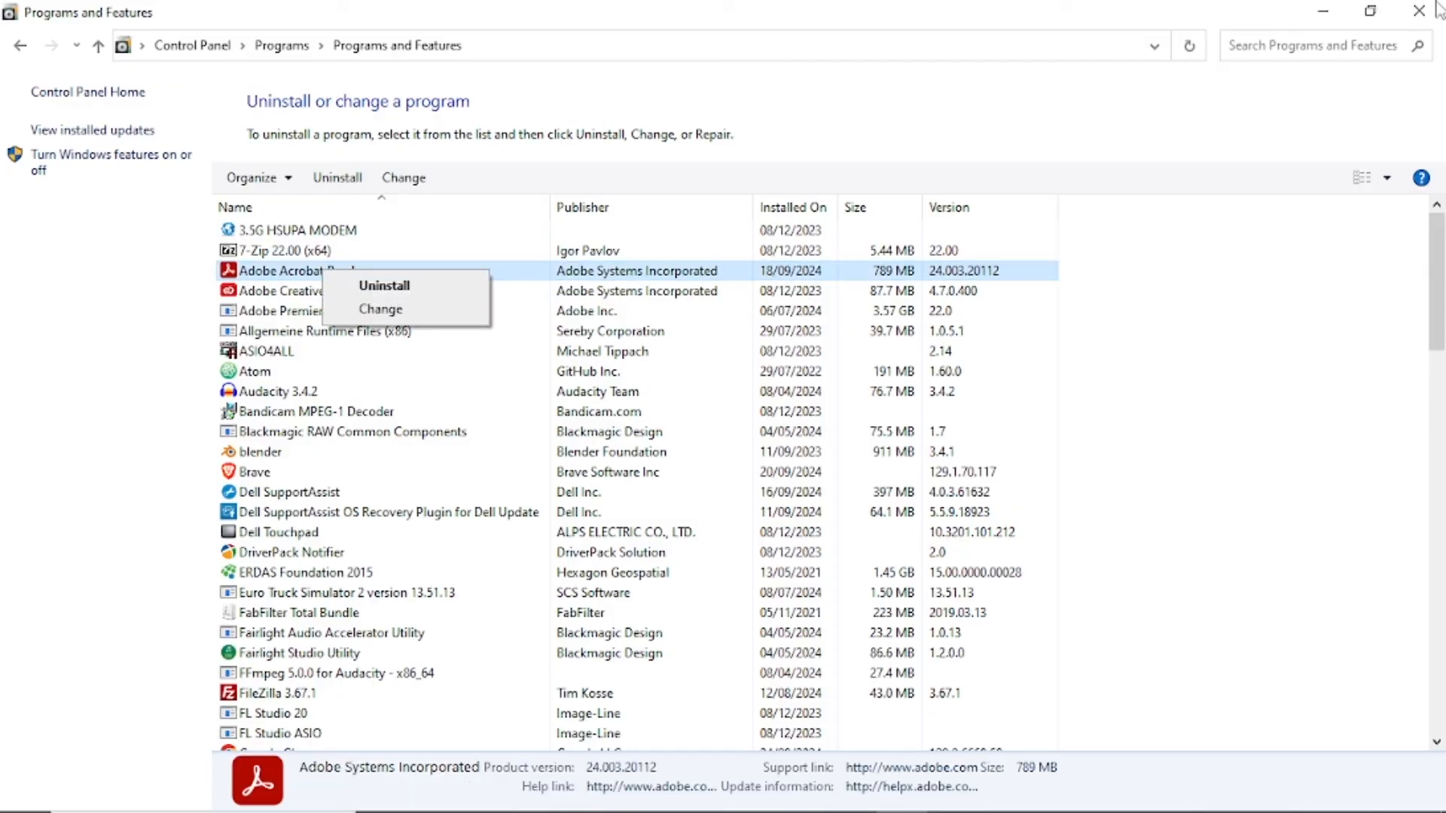
left_click(1413, 9)
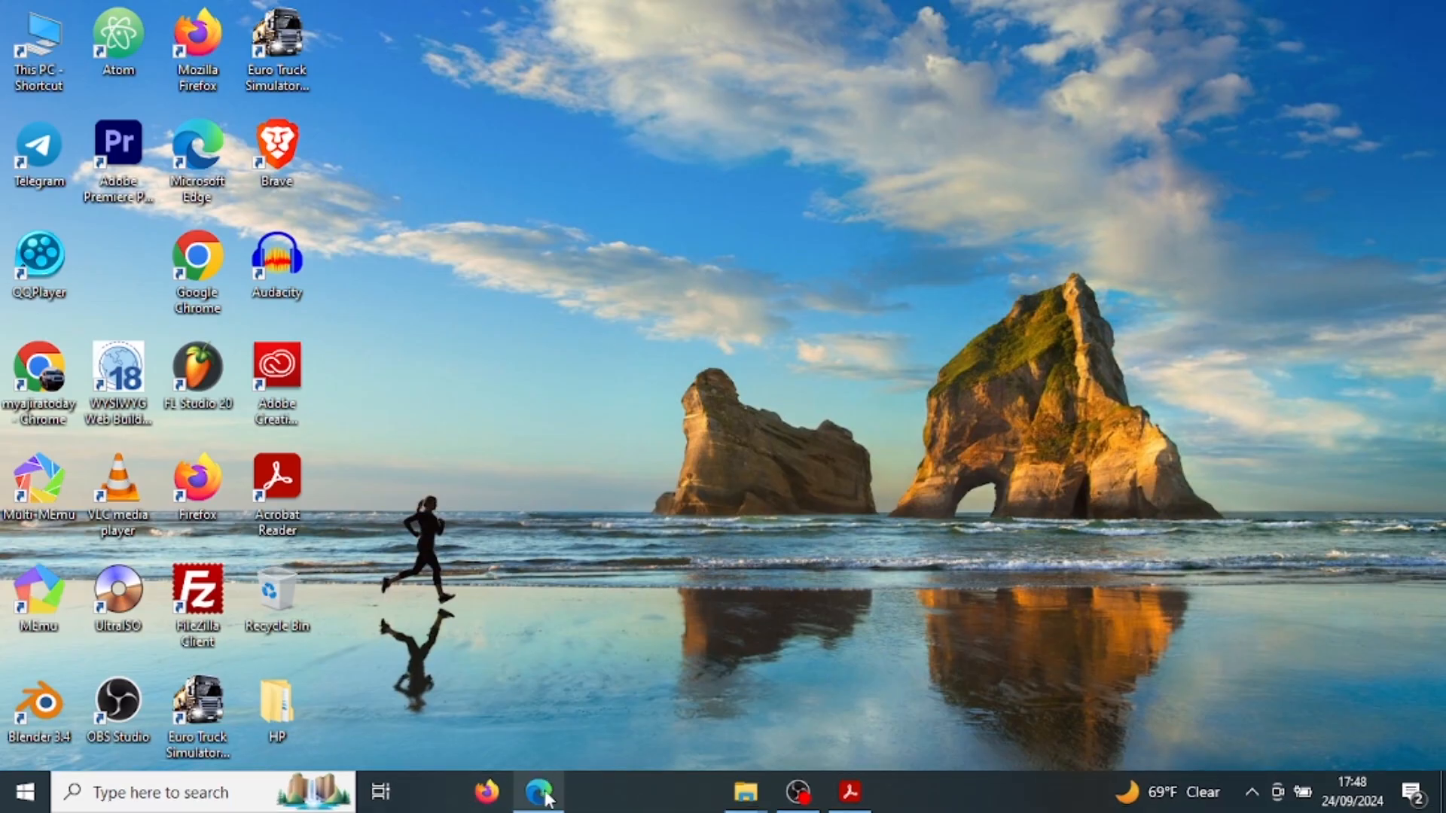
Step: Restore the Edge window showing the core DLL error article at its Fatal Error illustration
left_click(537, 792)
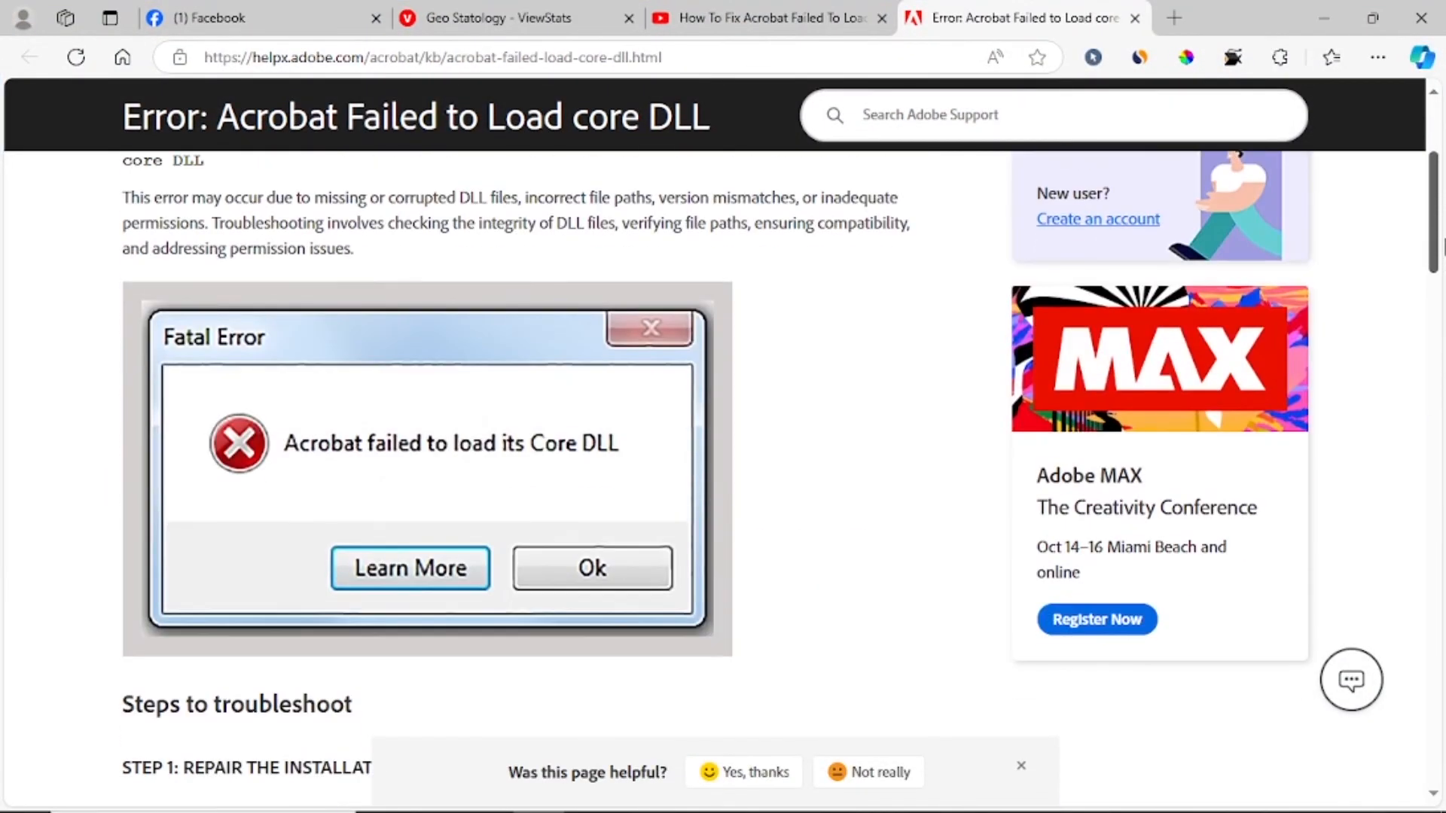
mouse_move(552, 482)
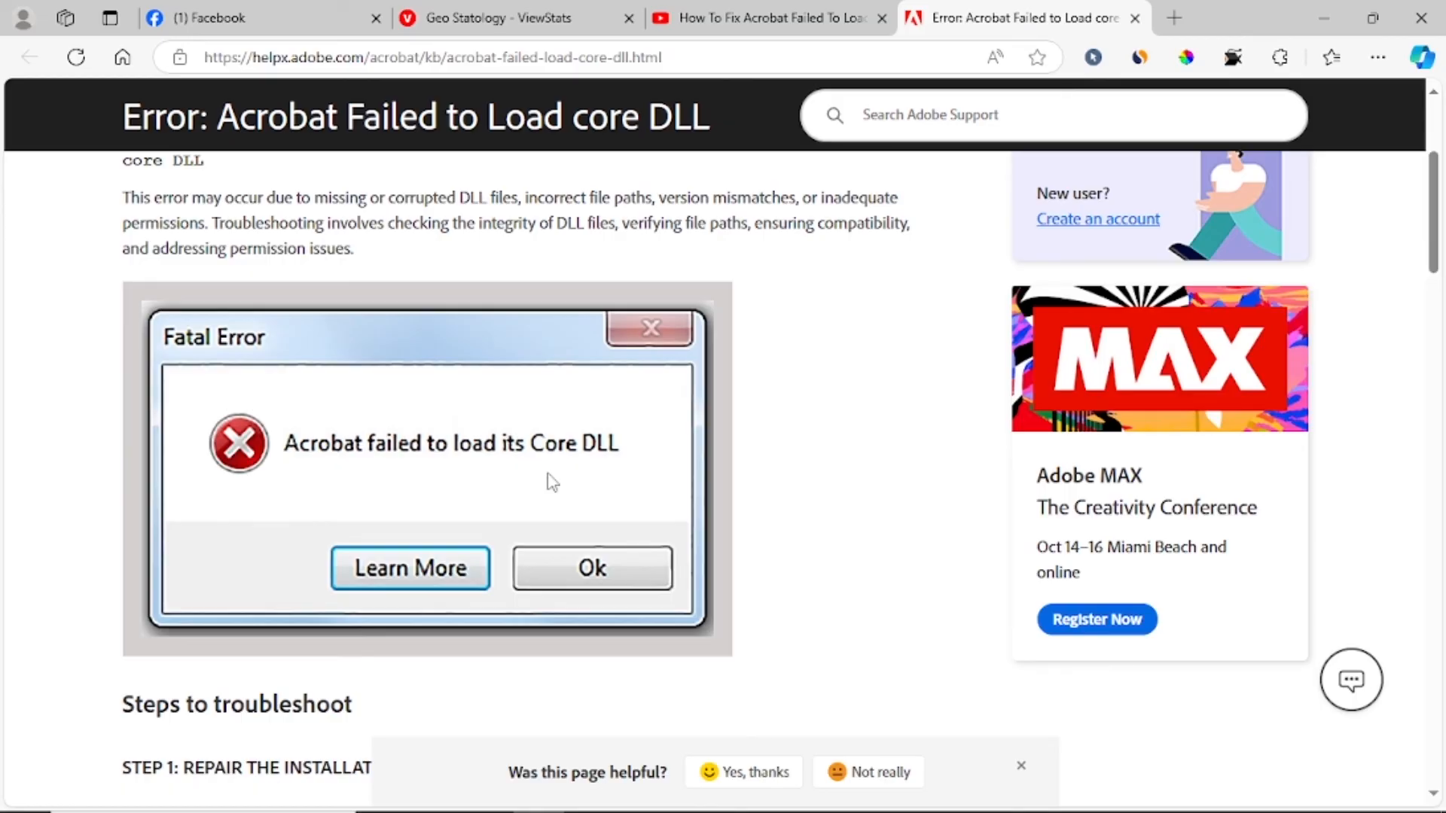
mouse_move(666, 288)
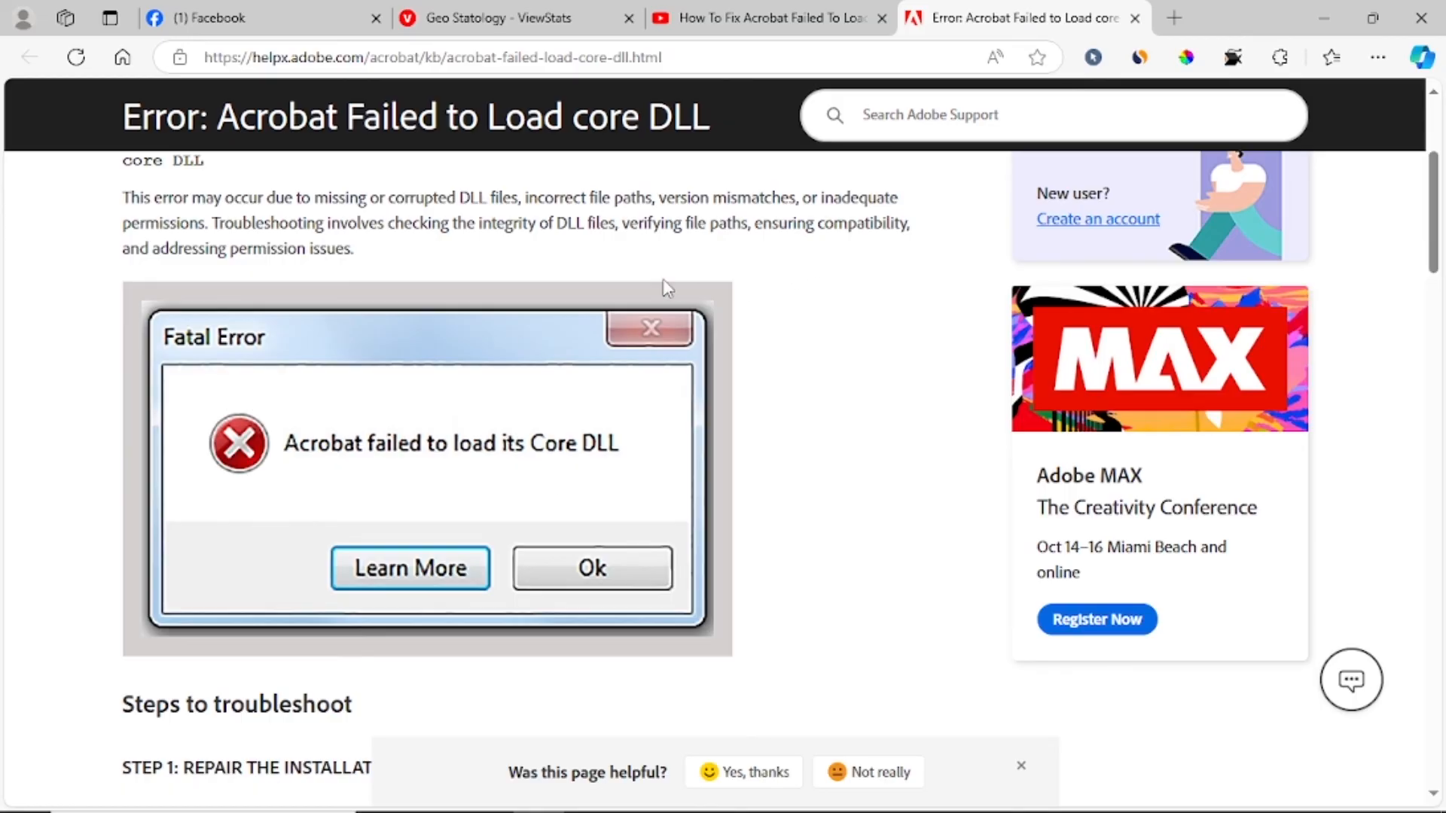
mouse_move(739, 405)
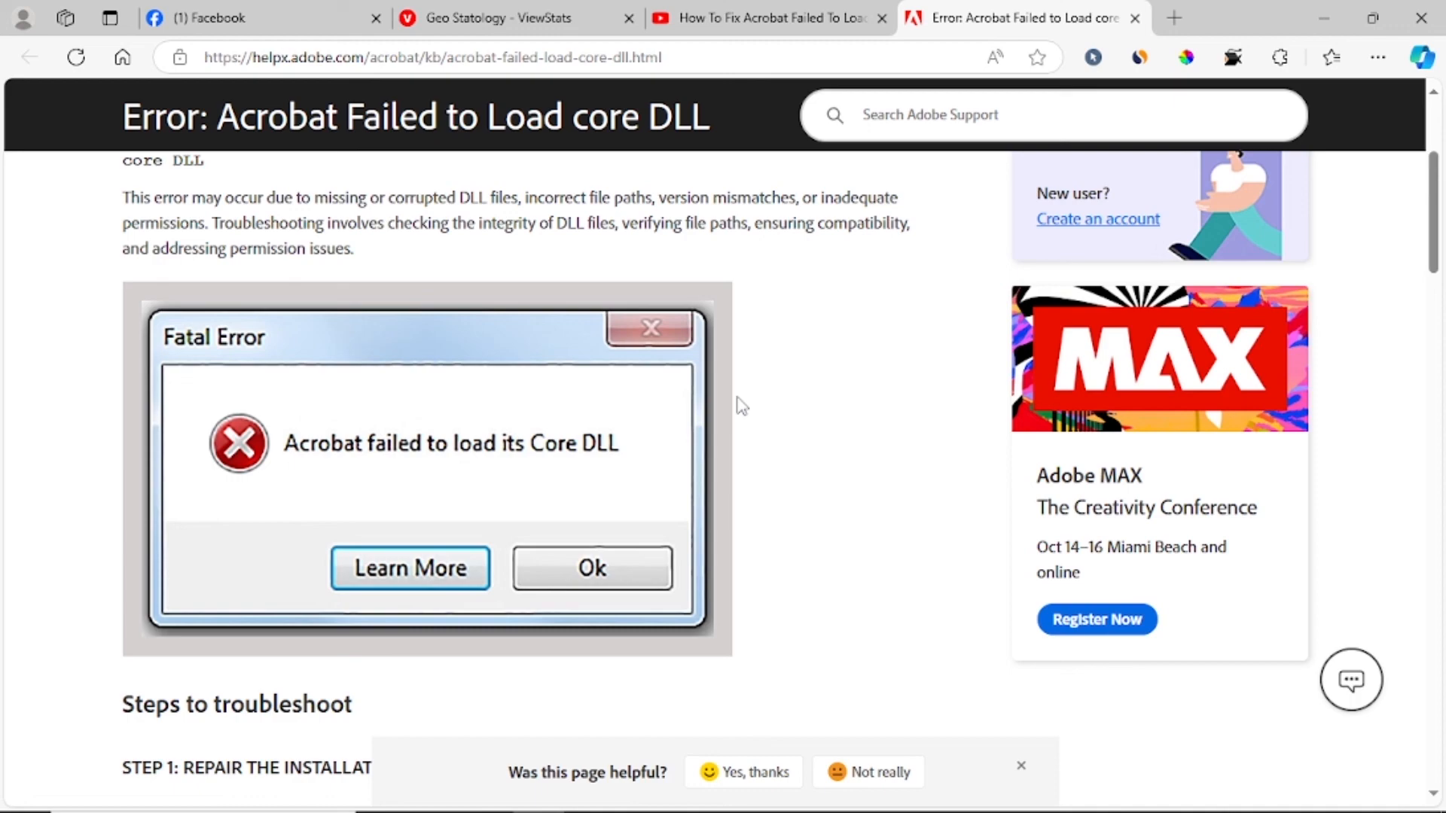
mouse_move(763, 307)
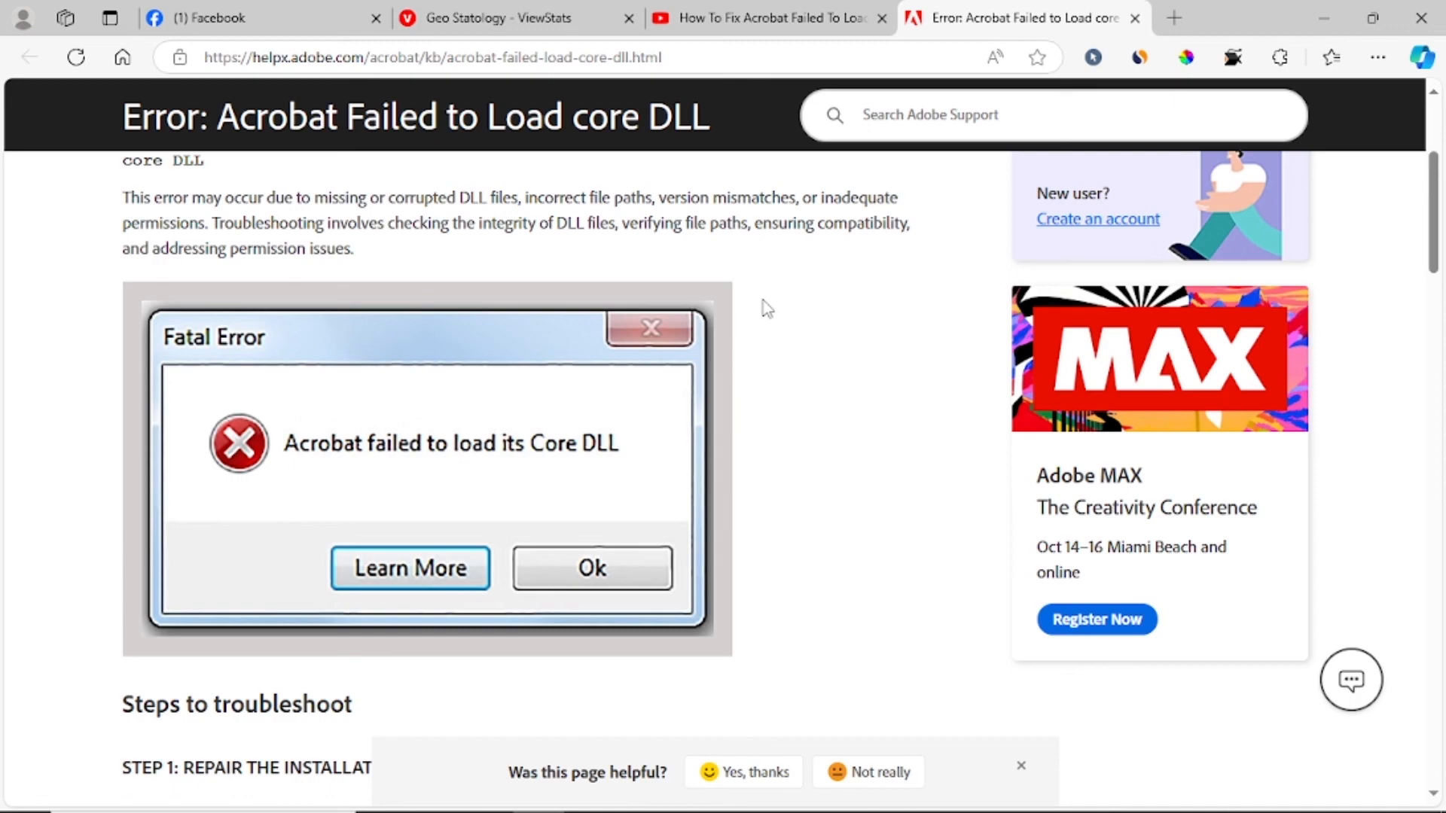